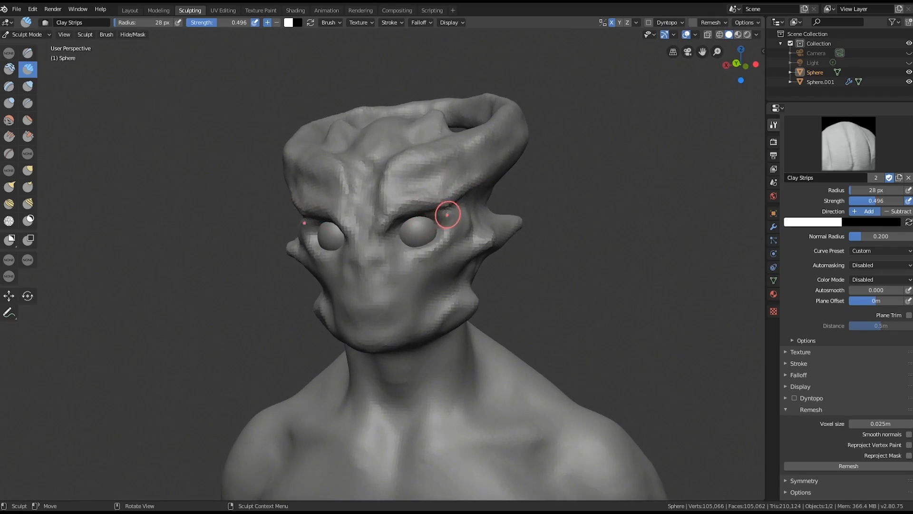
Build up clay on the brow with Clay Strips, then pull the nose and eye area into shape
left_click_drag(448, 216, 440, 220)
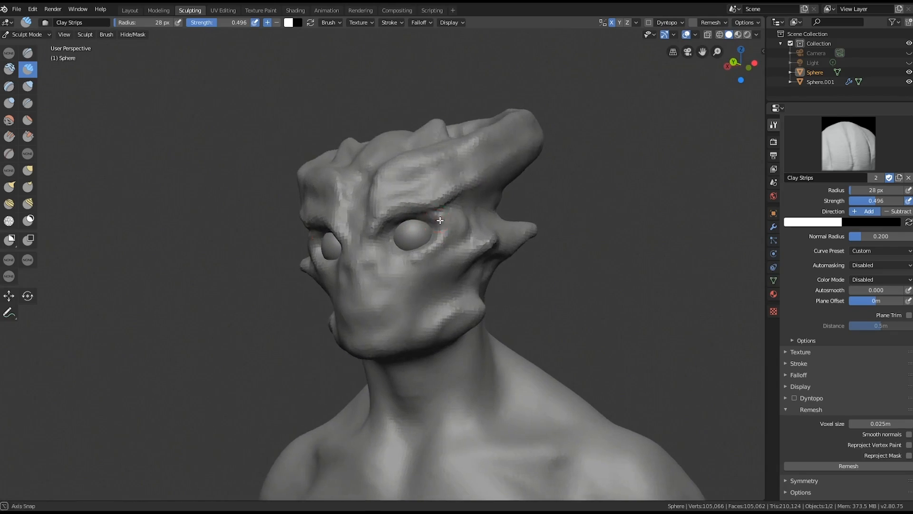
left_click_drag(439, 220, 402, 223)
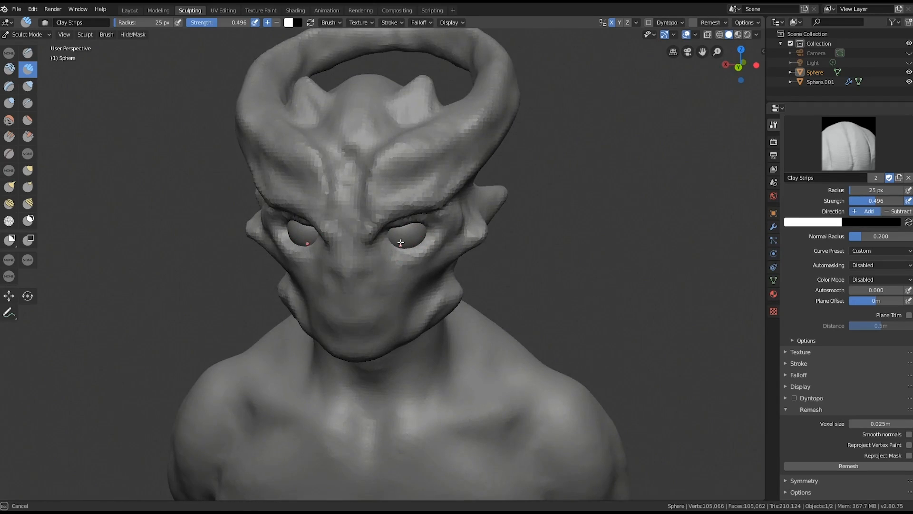
left_click(27, 170)
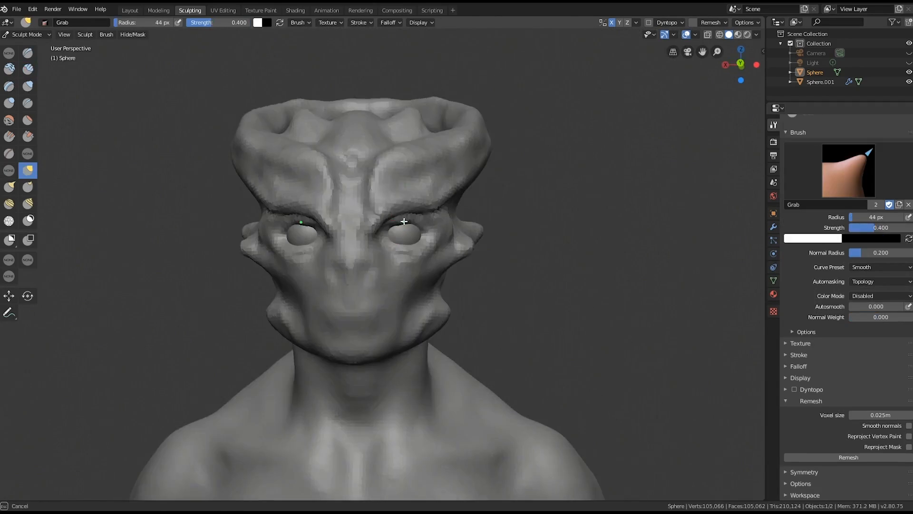
left_click(27, 71)
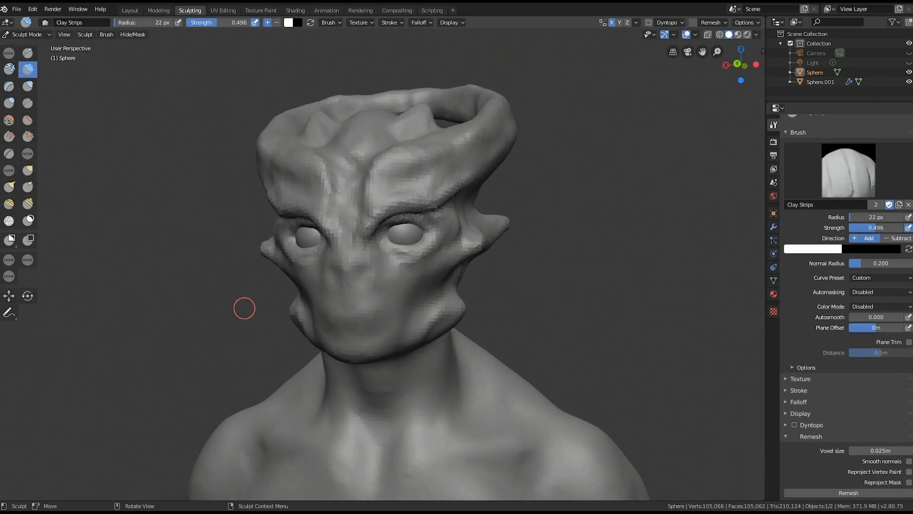
left_click_drag(243, 308, 418, 259)
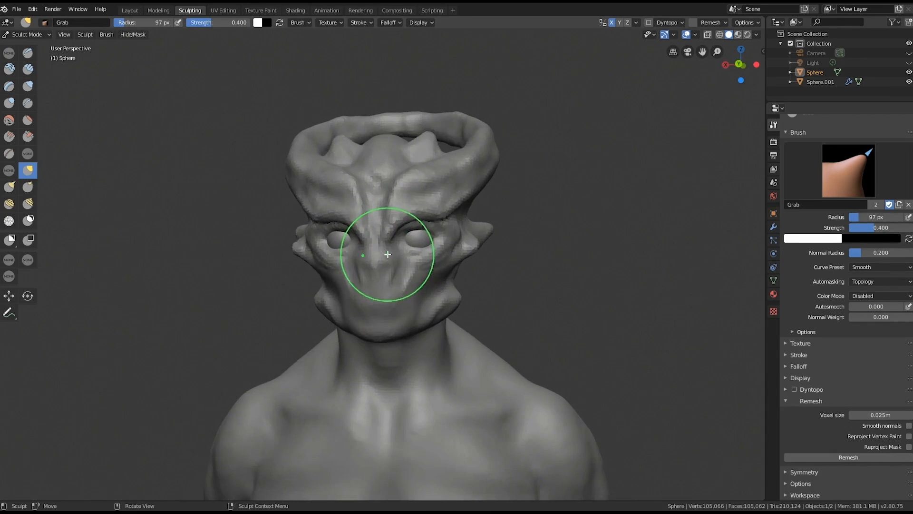
left_click_drag(387, 254, 408, 239)
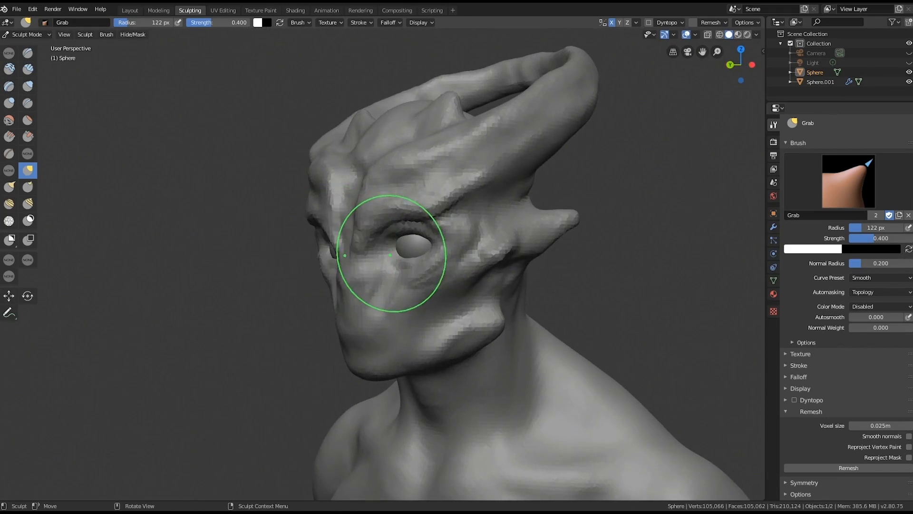
Add clay above the eyes, carve wrinkle lines around them, and sculpt a nostril
left_click(27, 71)
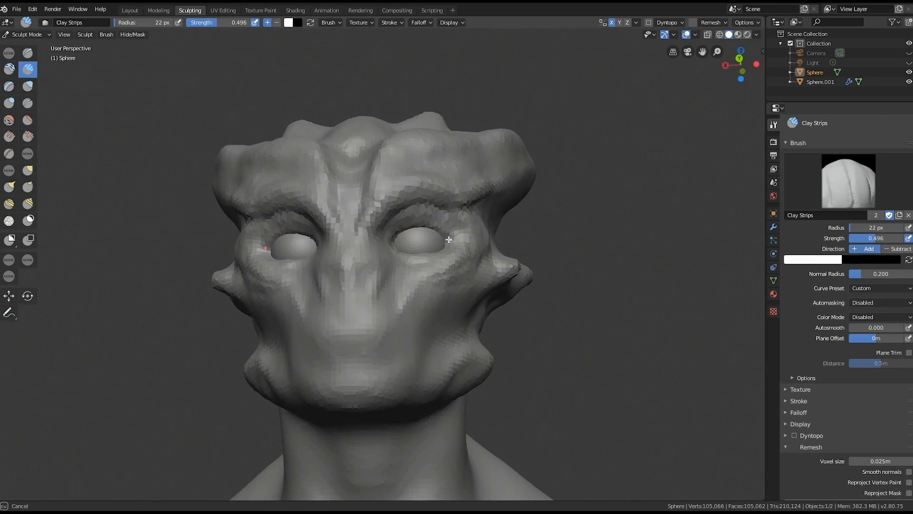
left_click_drag(449, 239, 434, 249)
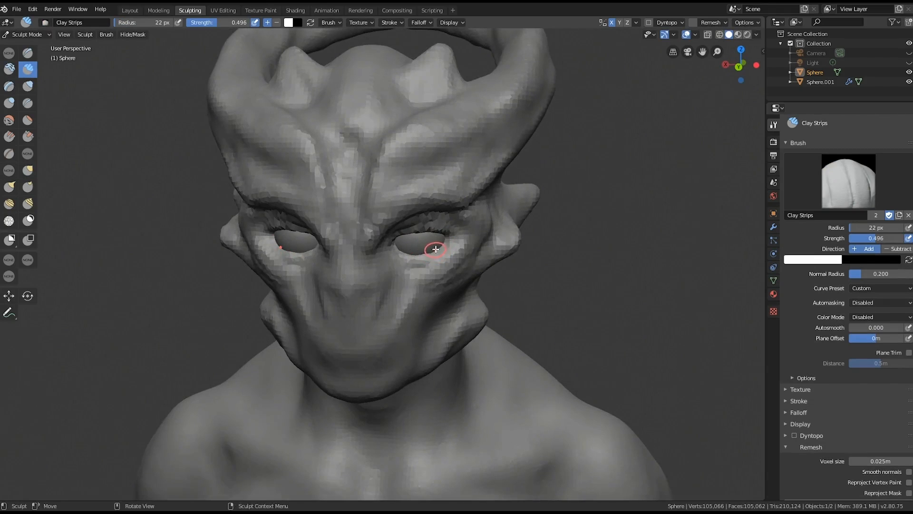
left_click(27, 170)
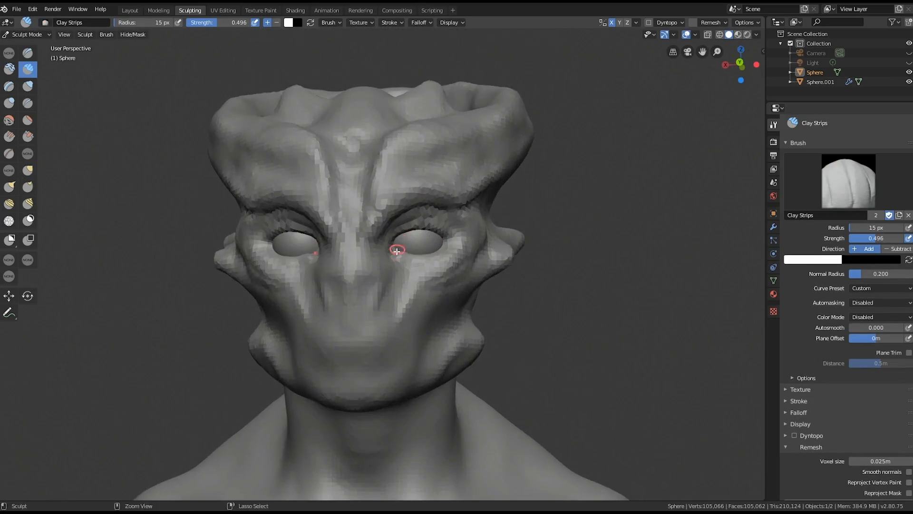
left_click_drag(396, 250, 479, 210)
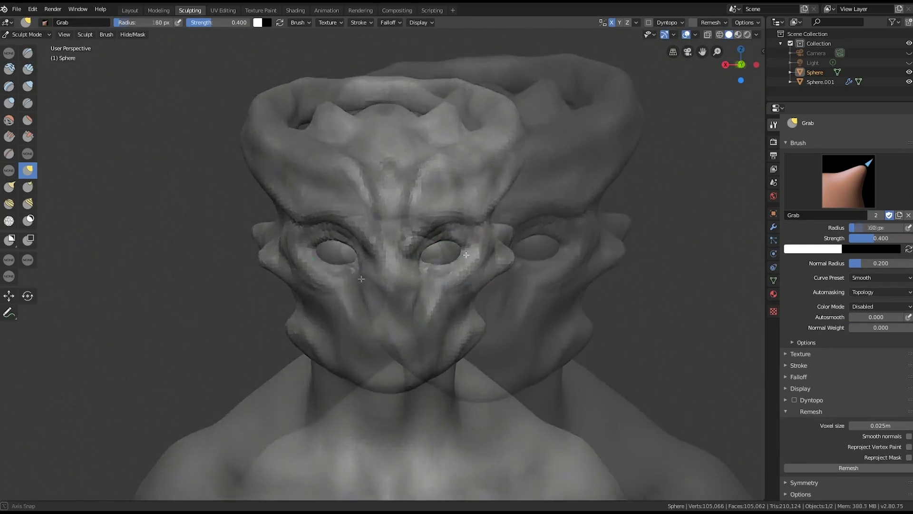
left_click_drag(466, 254, 402, 309)
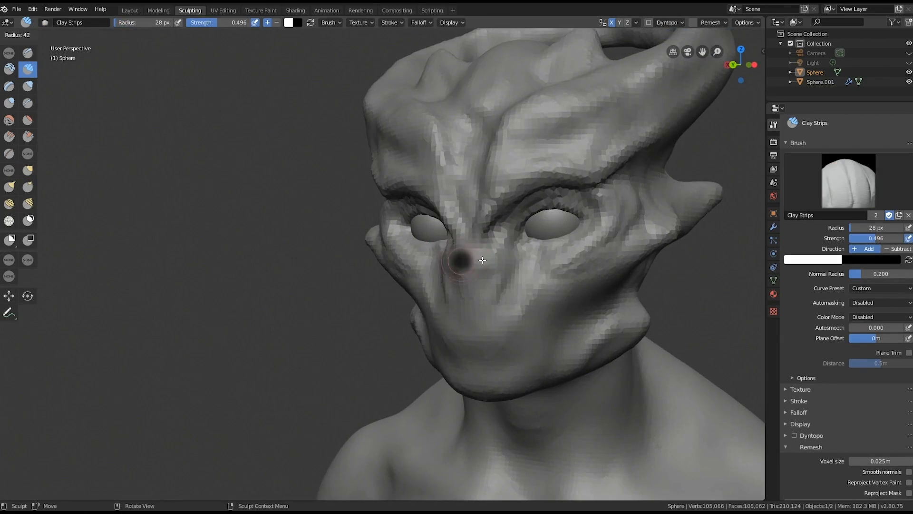
left_click_drag(482, 260, 469, 274)
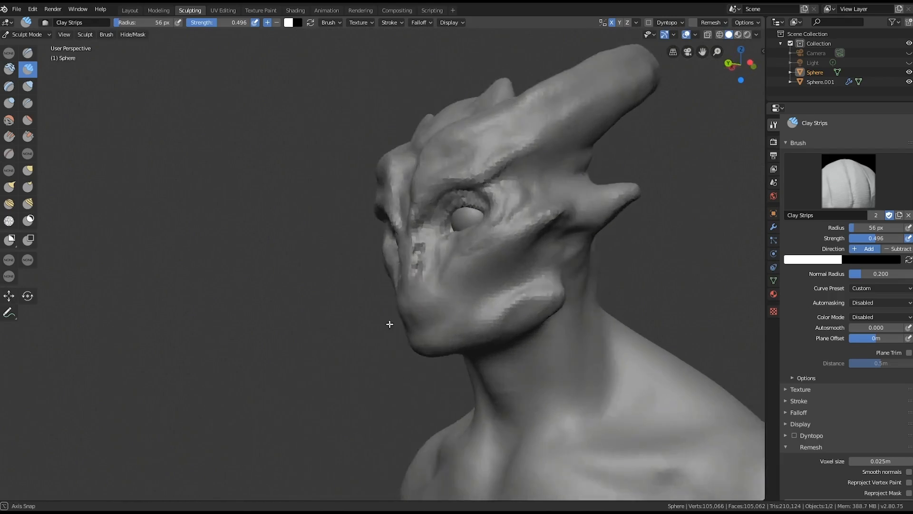
Sculpt the mouth corner, a jaw ridge, and ridged folds running down the neck
left_click_drag(389, 324, 463, 341)
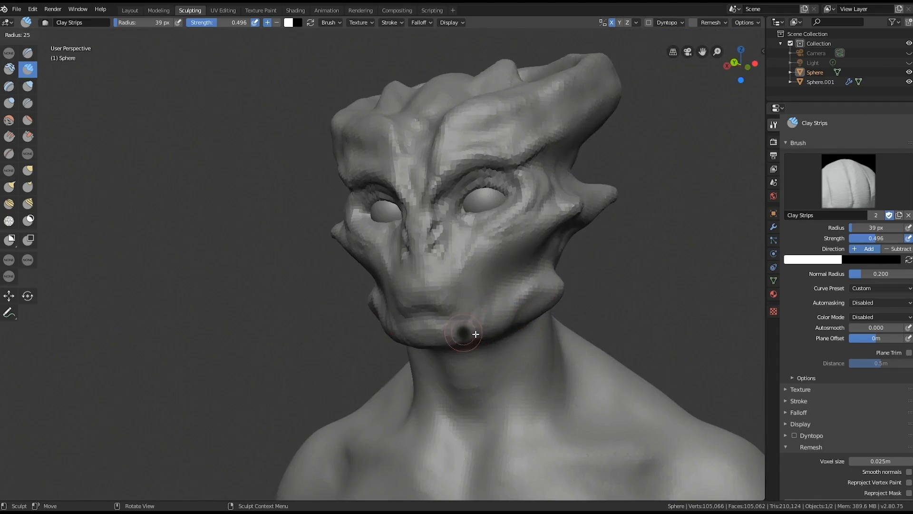
left_click_drag(475, 334, 482, 318)
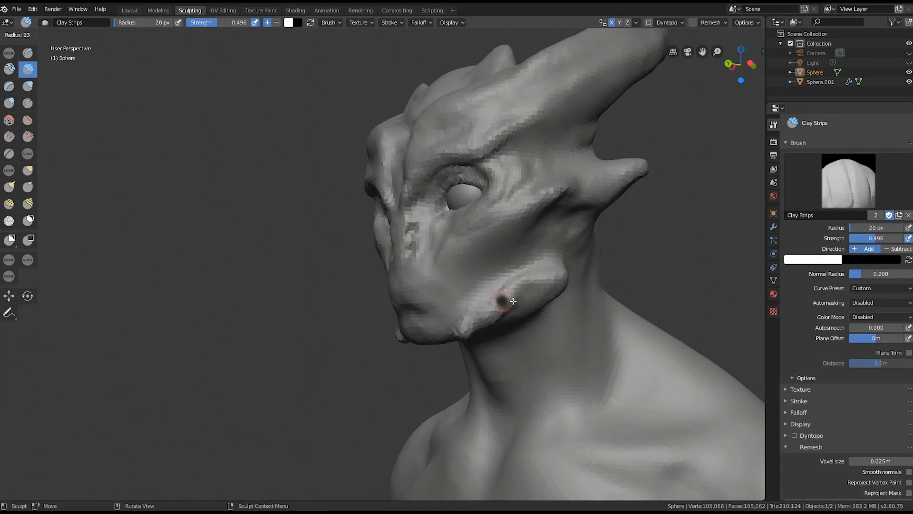
left_click_drag(513, 302, 563, 280)
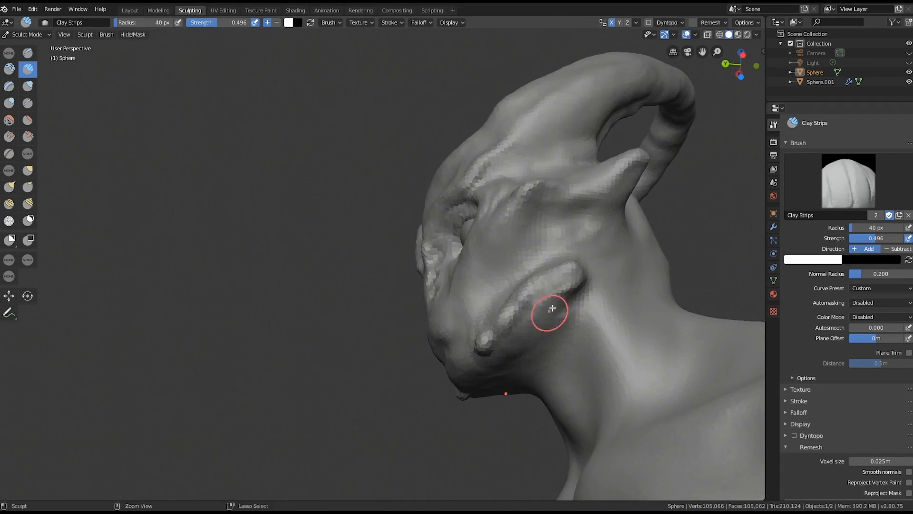
left_click_drag(552, 308, 533, 327)
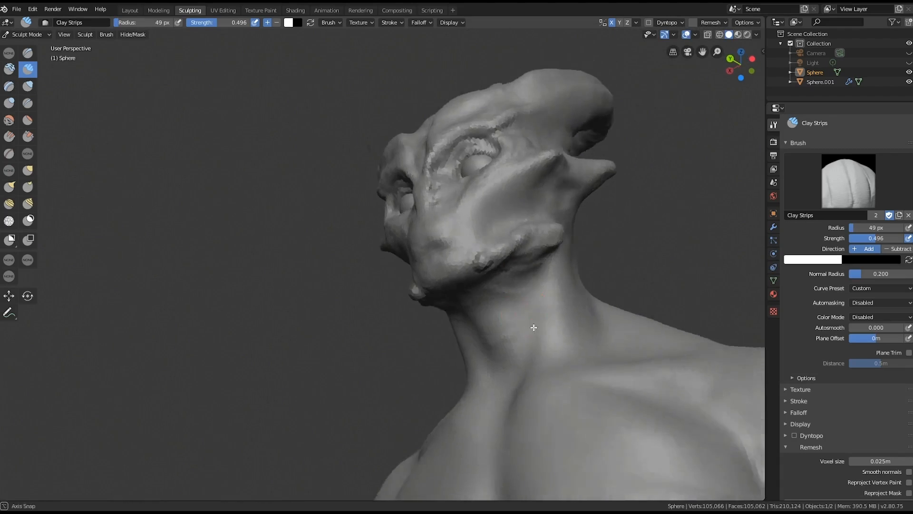
left_click_drag(533, 328, 482, 333)
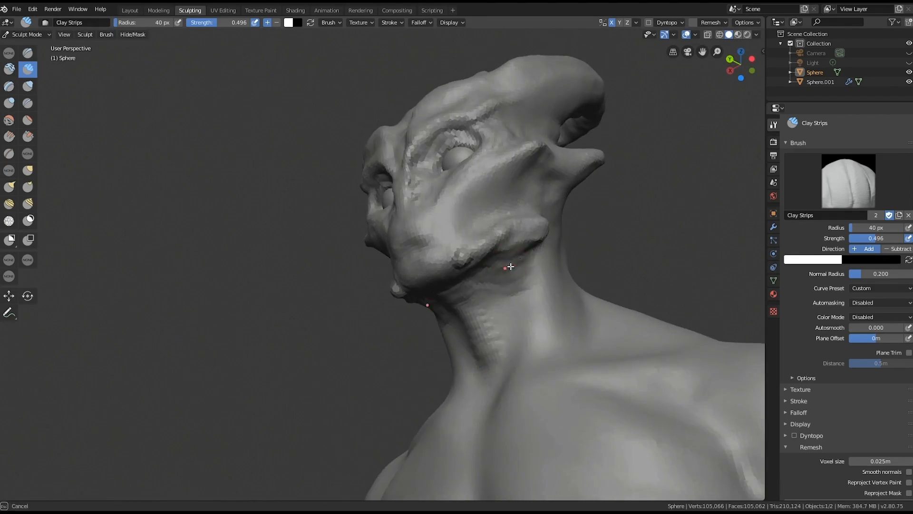
left_click_drag(511, 267, 466, 359)
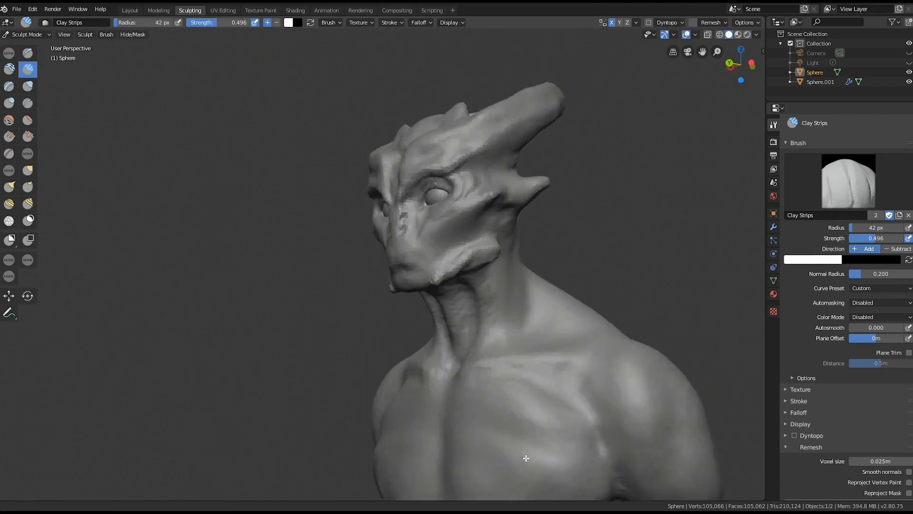
Pull out the neck side, draw the lip line, and push the jaw underside and throat into form
left_click(28, 170)
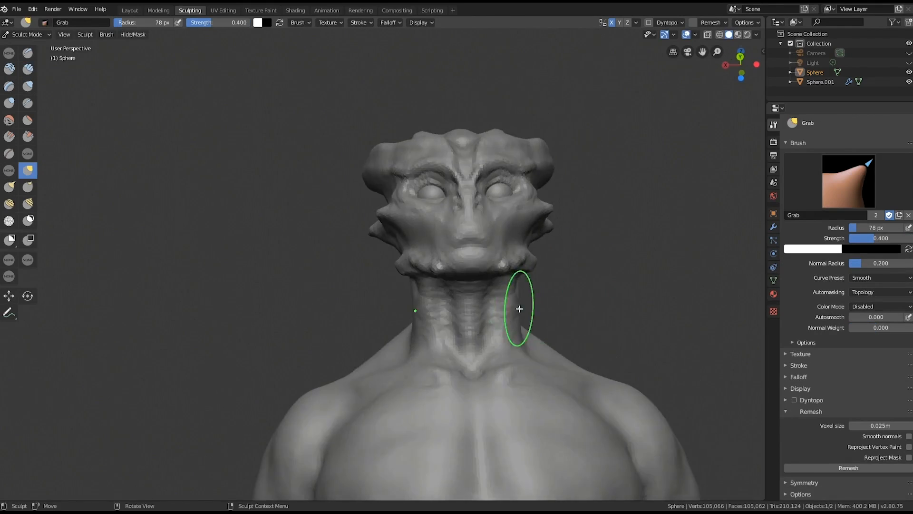
left_click_drag(519, 308, 477, 329)
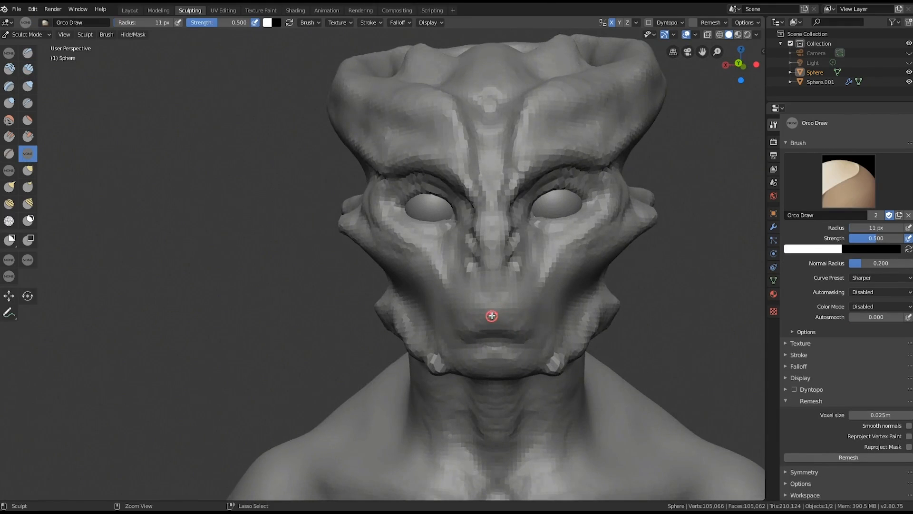
left_click_drag(491, 316, 537, 322)
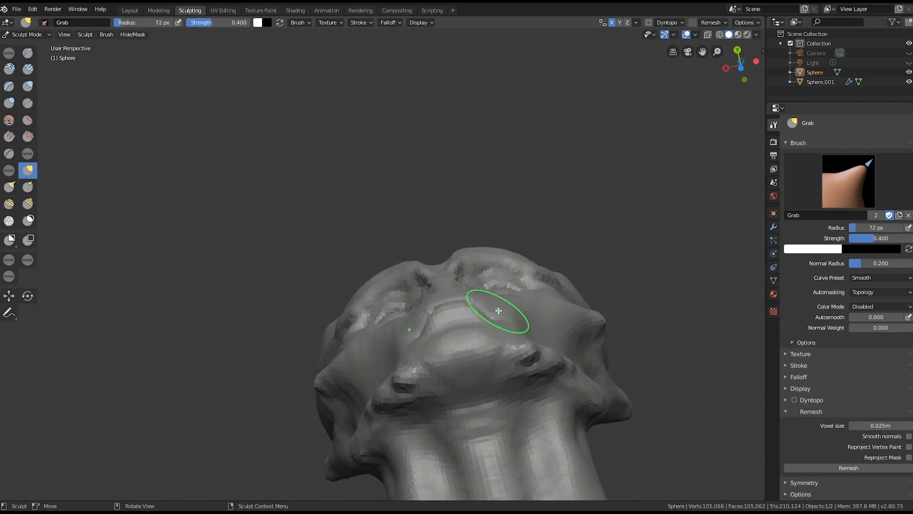
left_click_drag(498, 310, 249, 320)
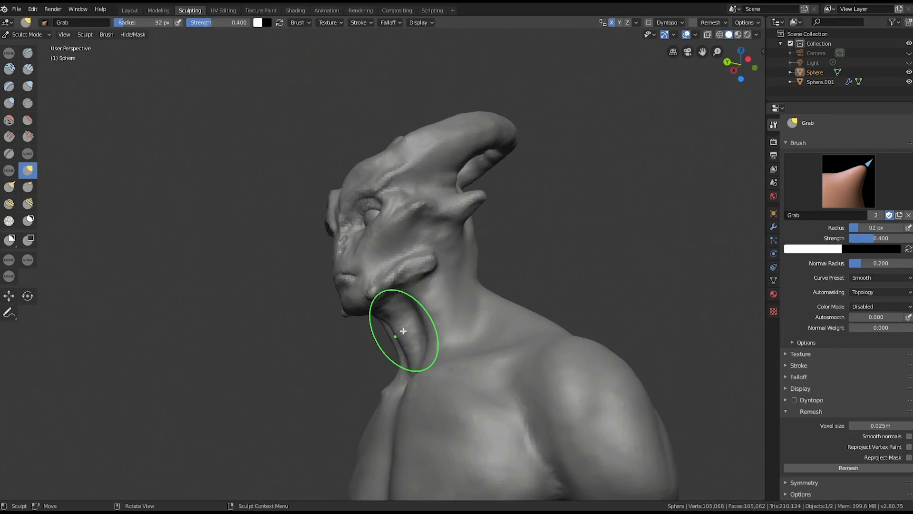
left_click_drag(398, 335, 425, 296)
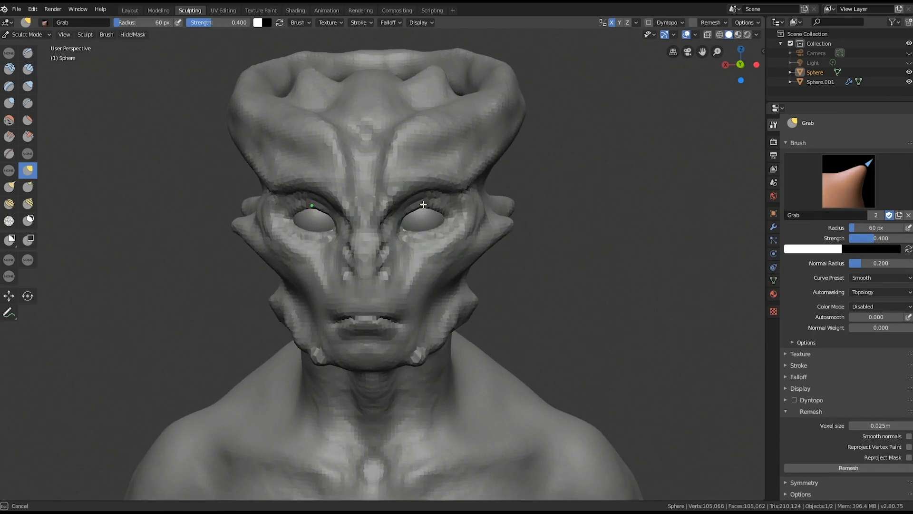
Pull the cheek below the eye and shape the underside of the brow
left_click_drag(423, 205, 428, 234)
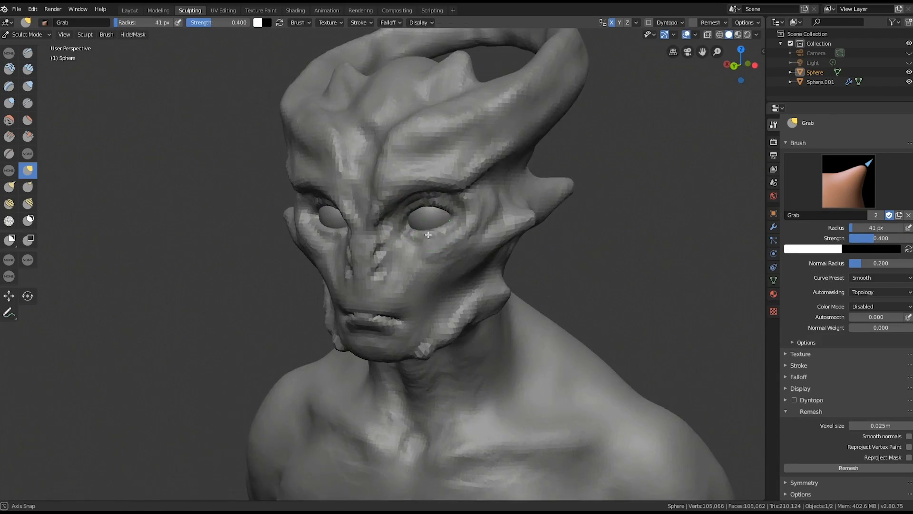
left_click_drag(428, 234, 383, 224)
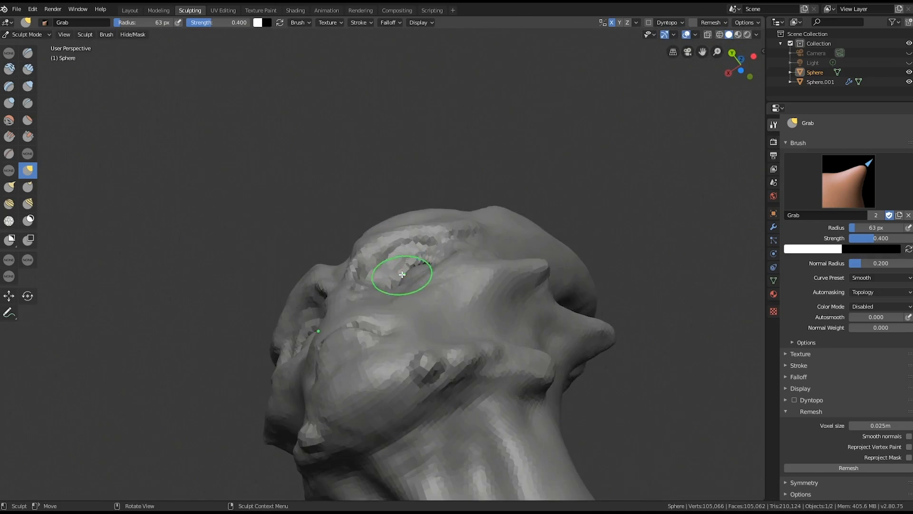
left_click_drag(399, 274, 393, 300)
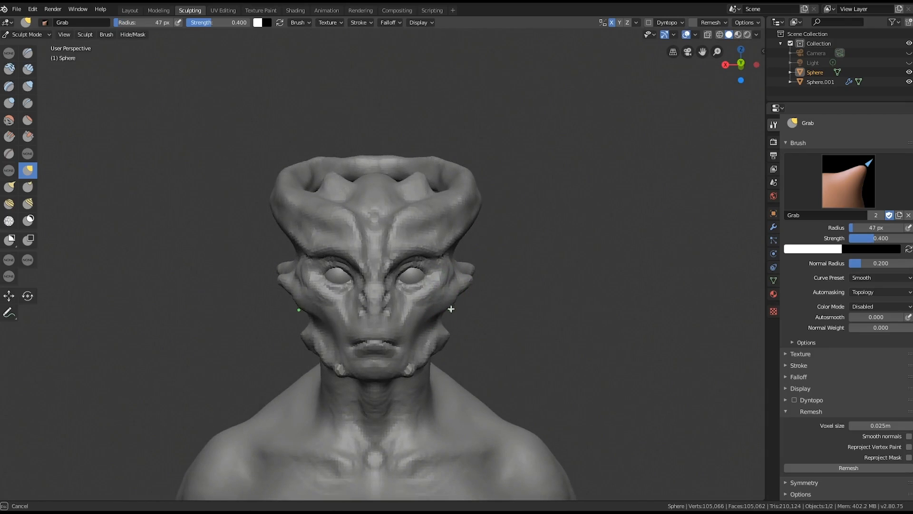
Build up the lower lip, pull the brow into shape, and add clay between the horns
left_click(27, 69)
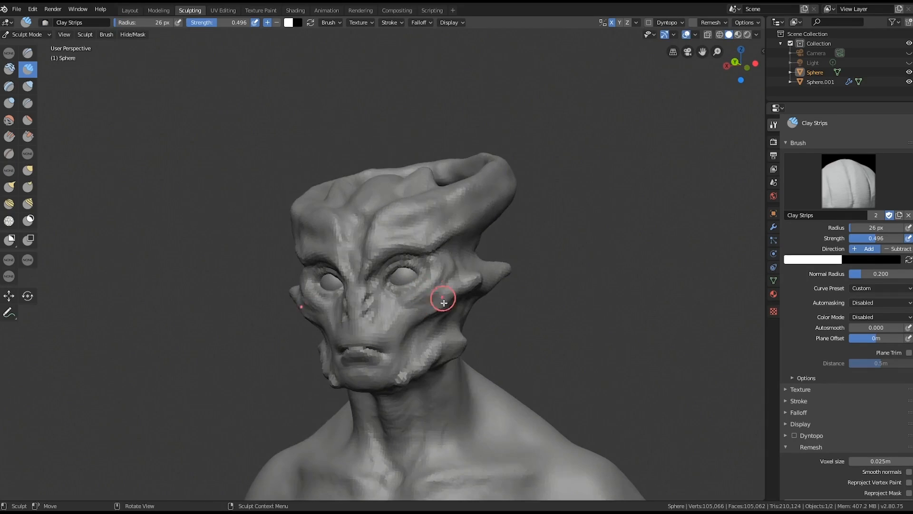
left_click_drag(443, 303, 396, 347)
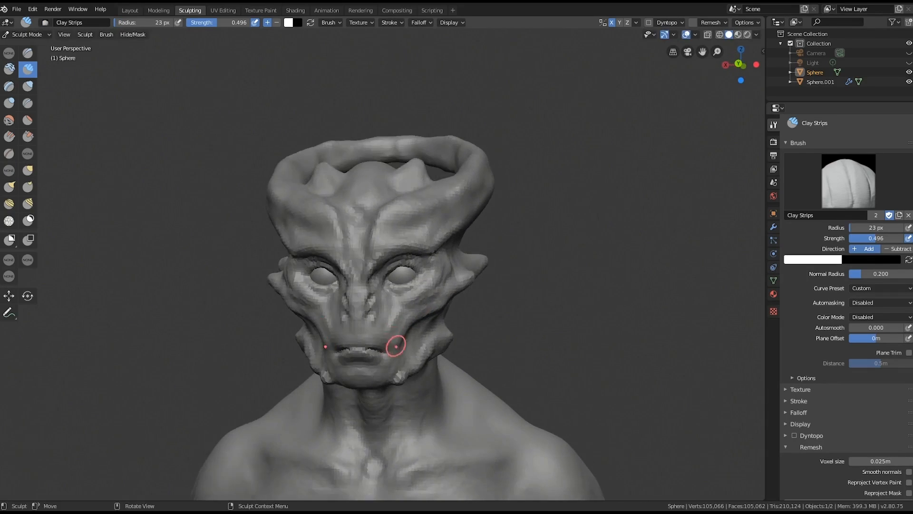
left_click(27, 170)
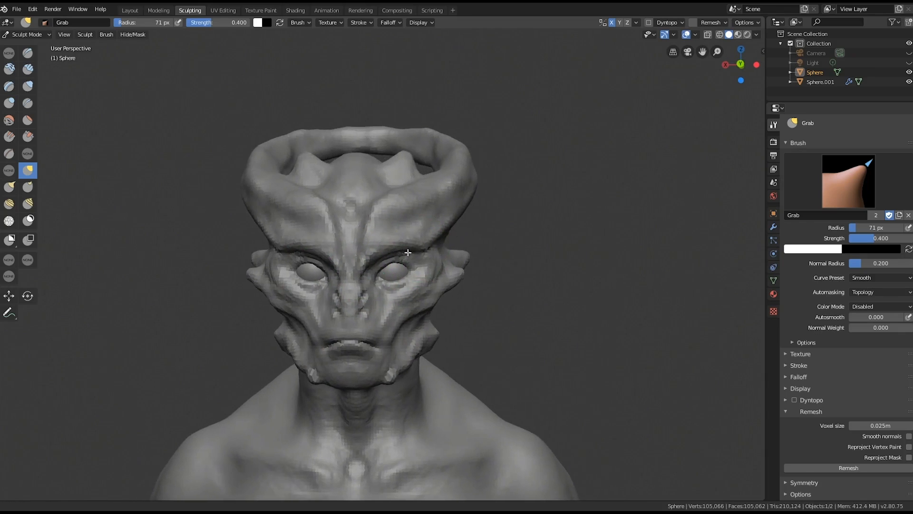
left_click_drag(408, 252, 442, 225)
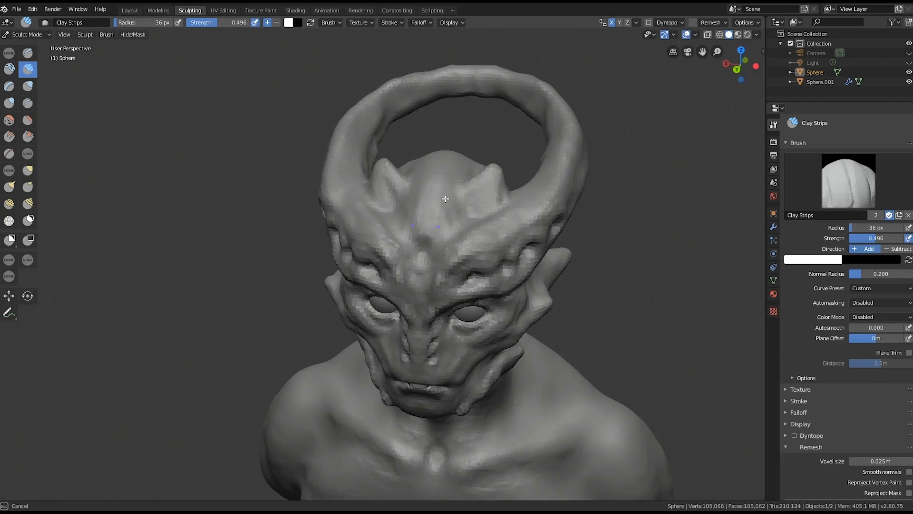
left_click_drag(446, 199, 443, 236)
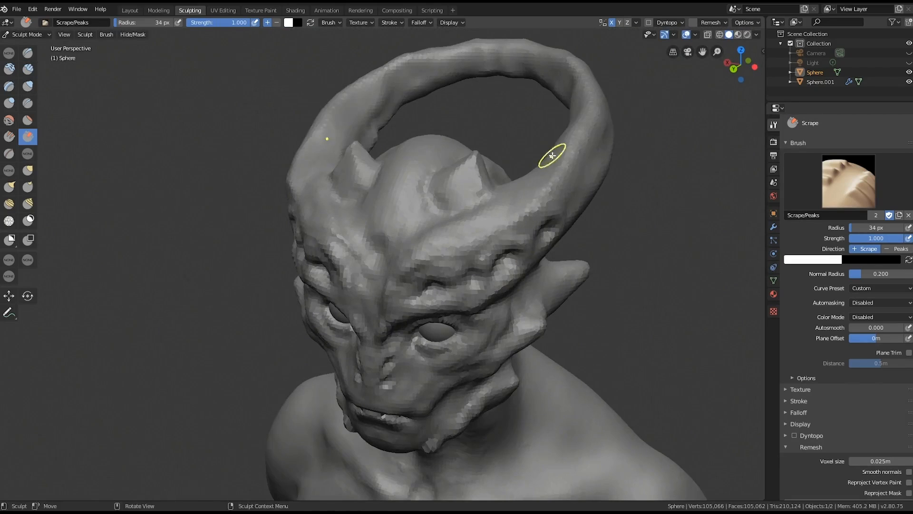
Scrape the crown ring, cheeks, jaw and cheek fin flat, then add clay above the eye and beside the nose
left_click_drag(553, 149, 465, 251)
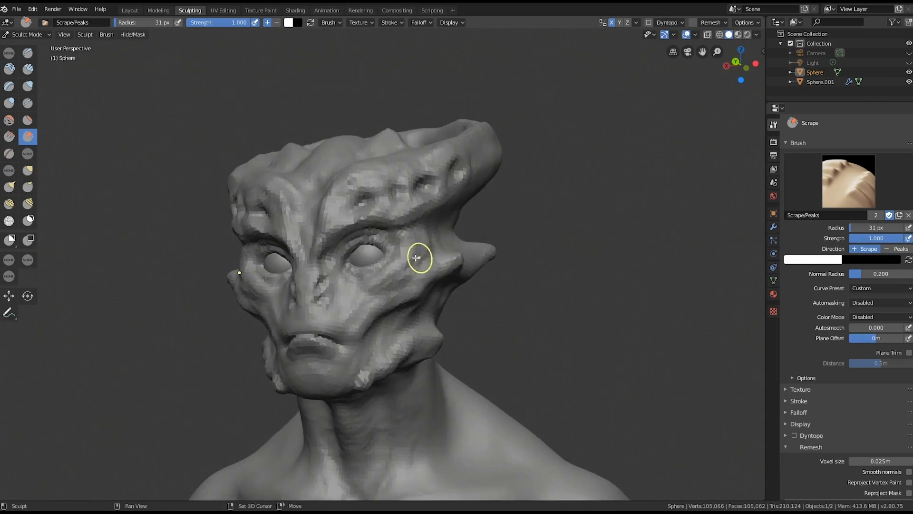
left_click_drag(417, 258, 402, 294)
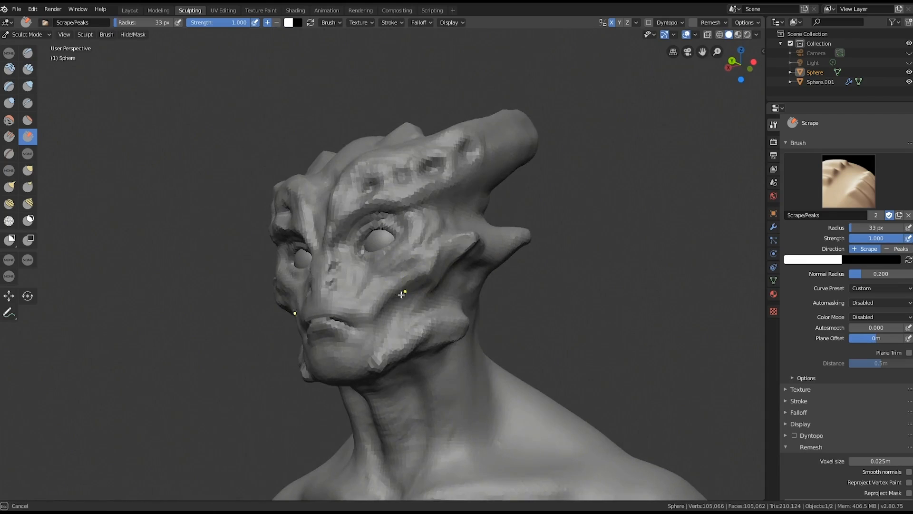
left_click_drag(402, 294, 466, 311)
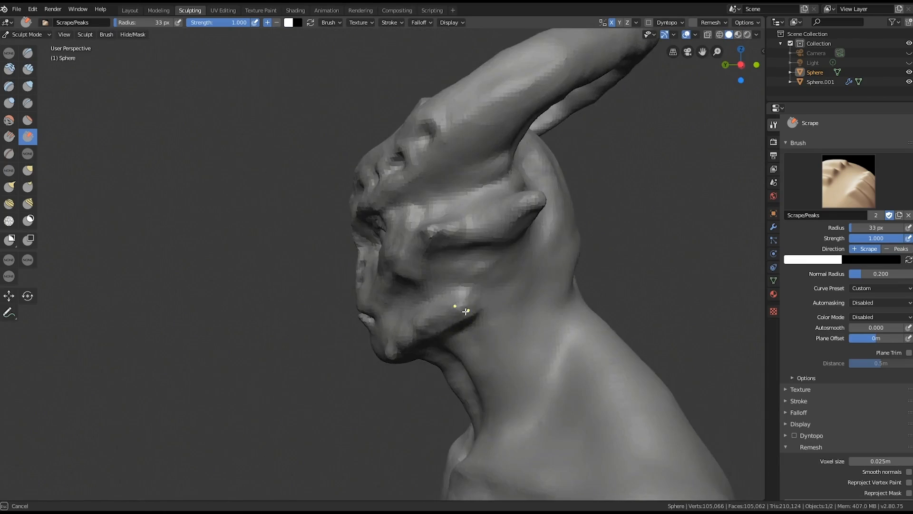
left_click_drag(467, 310, 523, 194)
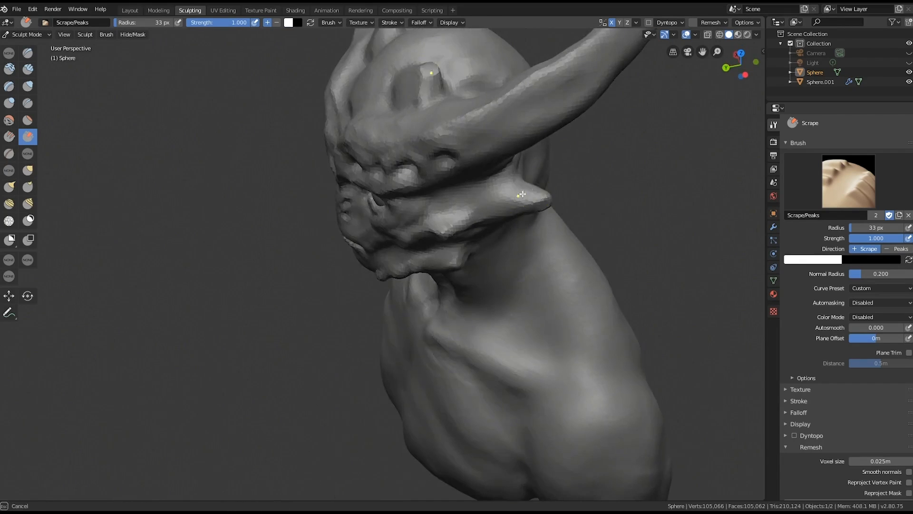
left_click_drag(521, 194, 476, 251)
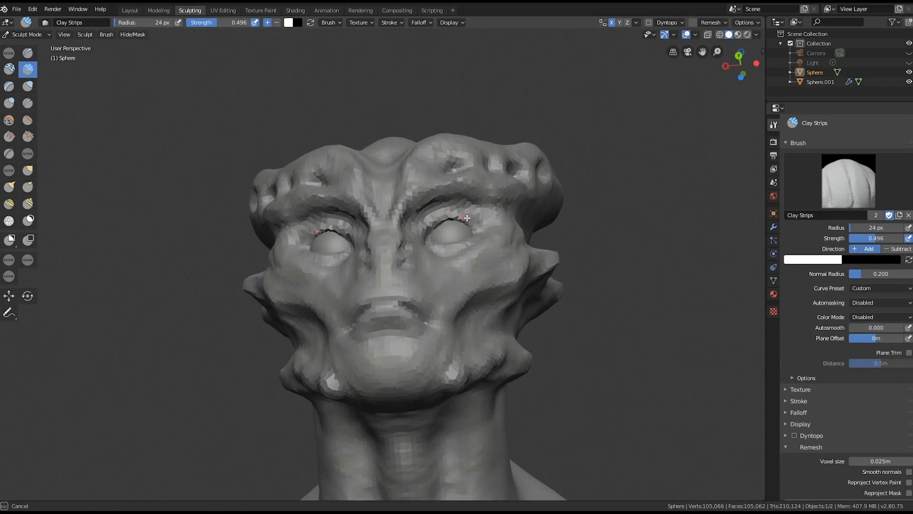
left_click_drag(466, 218, 422, 248)
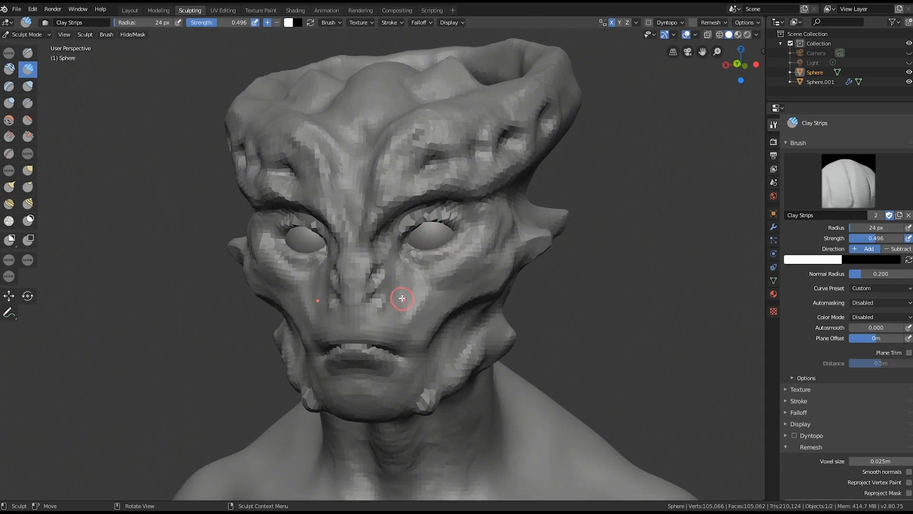
left_click_drag(402, 298, 449, 283)
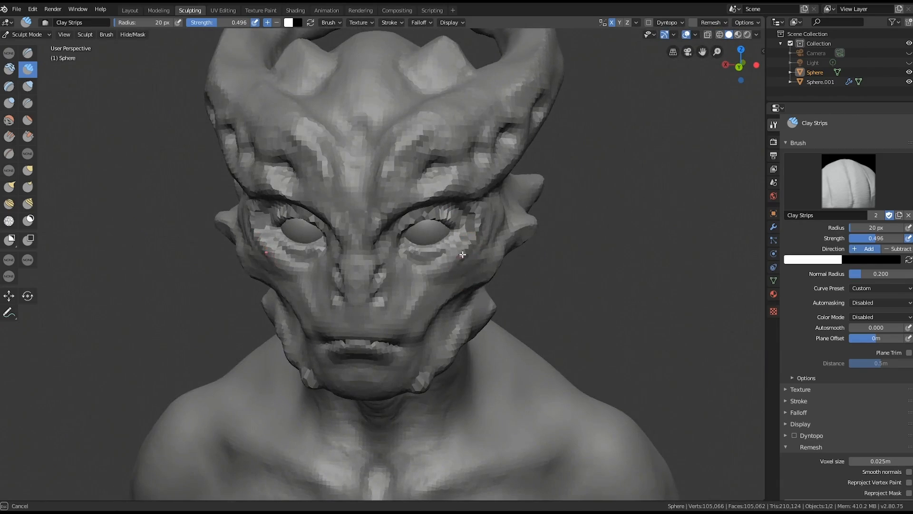
Add wrinkles under the eyes and reshape the cheek, mouth corner, chin, lips and jaw underside
left_click_drag(462, 254, 448, 283)
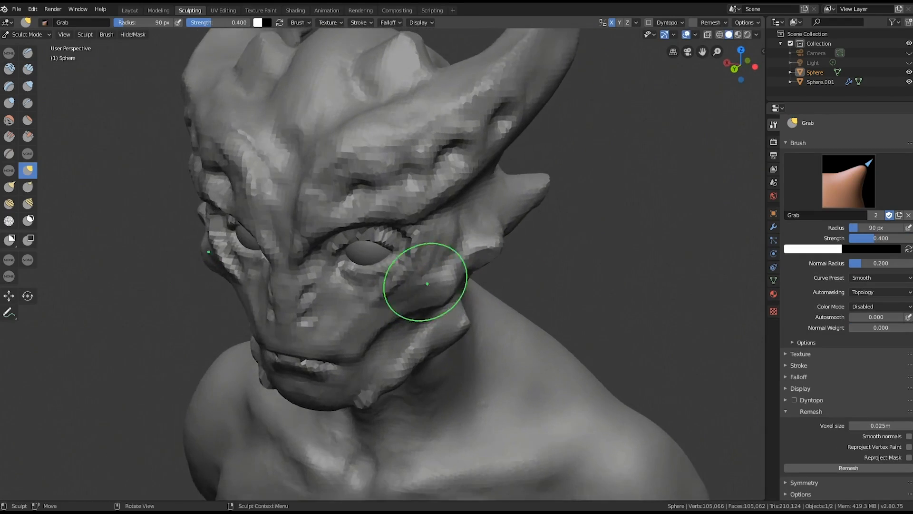
left_click_drag(426, 284, 414, 274)
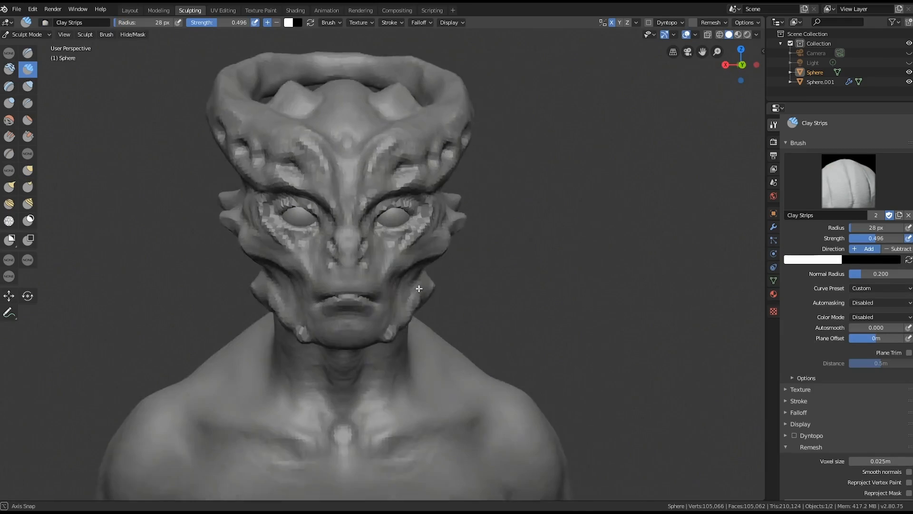
left_click_drag(419, 289, 358, 347)
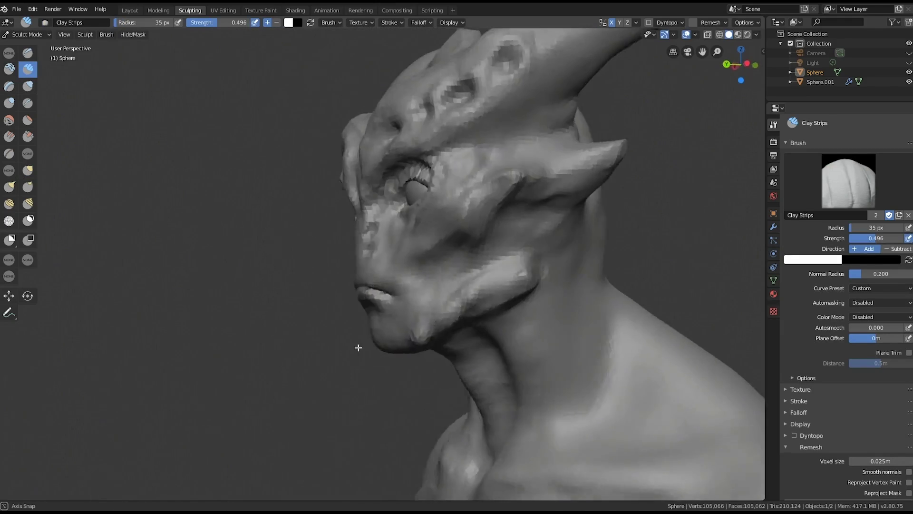
left_click_drag(358, 348, 405, 306)
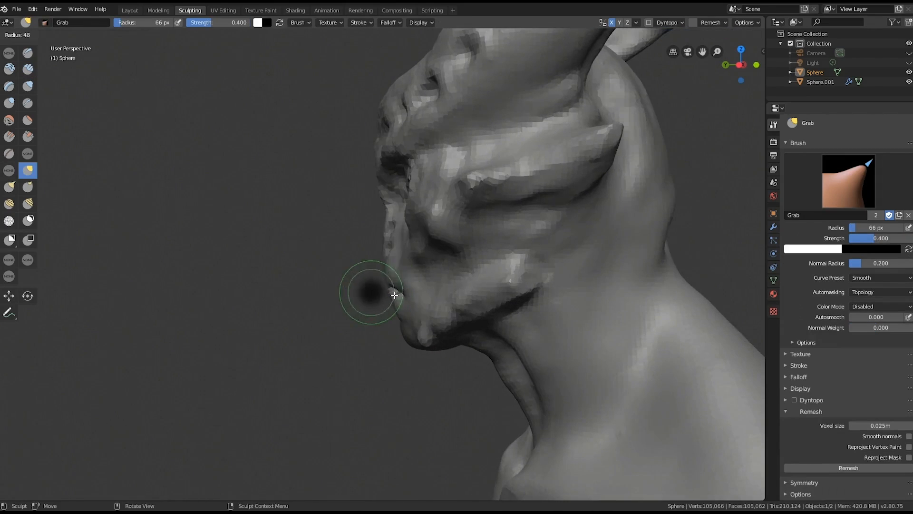
left_click_drag(396, 291, 411, 282)
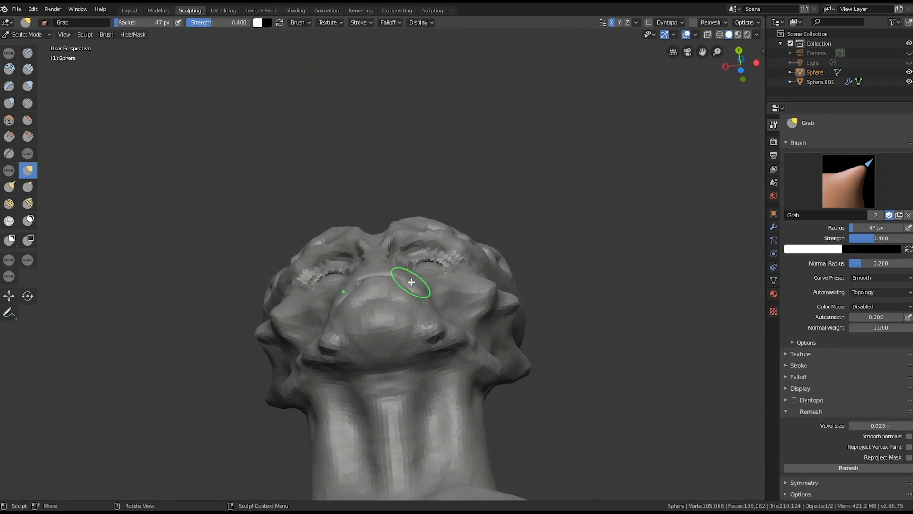
left_click_drag(407, 283, 408, 292)
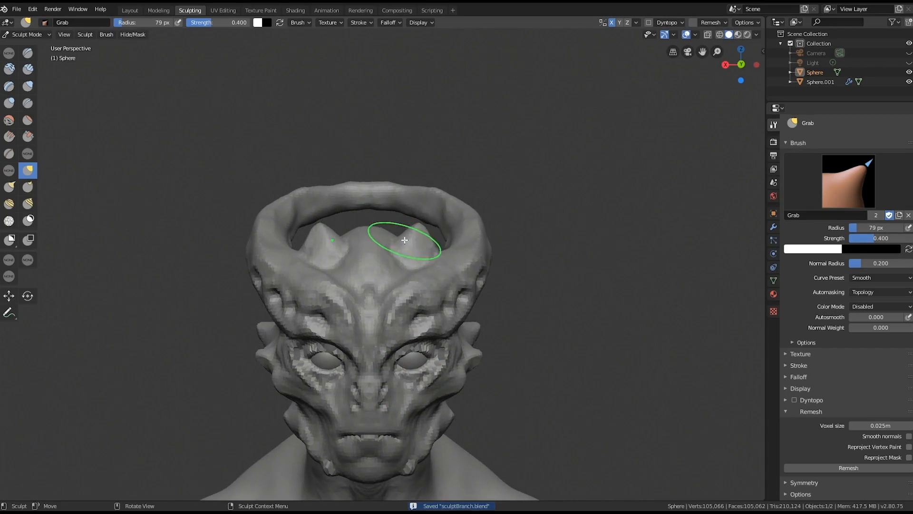
Pull the crown ring outward, thicken its back with clay, and pull the brow ridge between the eyes
left_click_drag(404, 240, 424, 255)
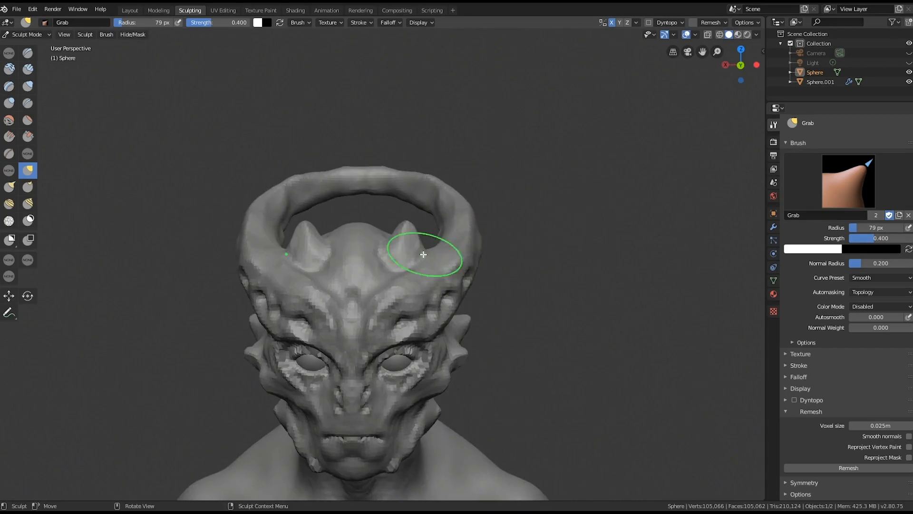
left_click(28, 70)
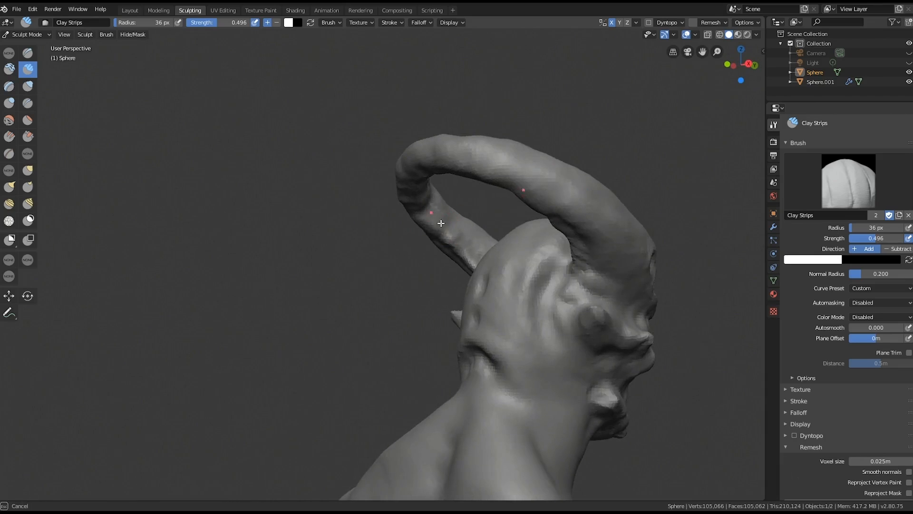
left_click_drag(441, 223, 311, 265)
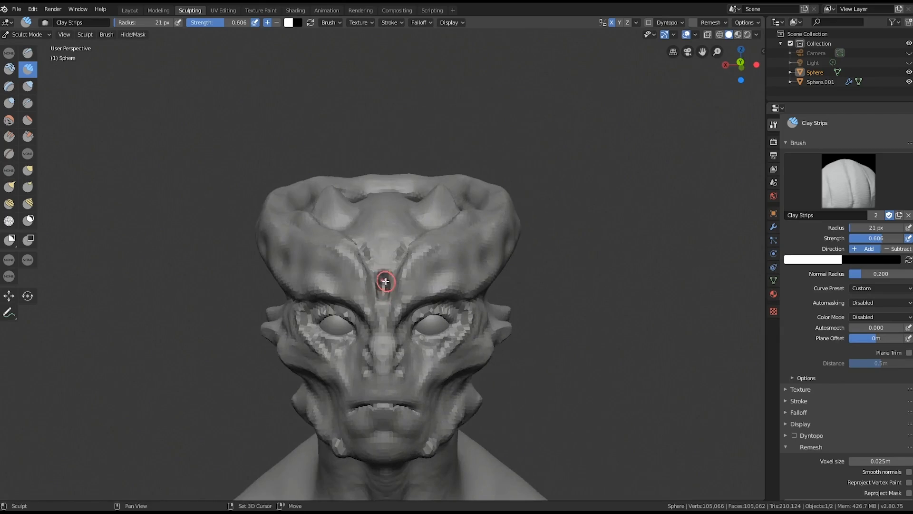
left_click(27, 170)
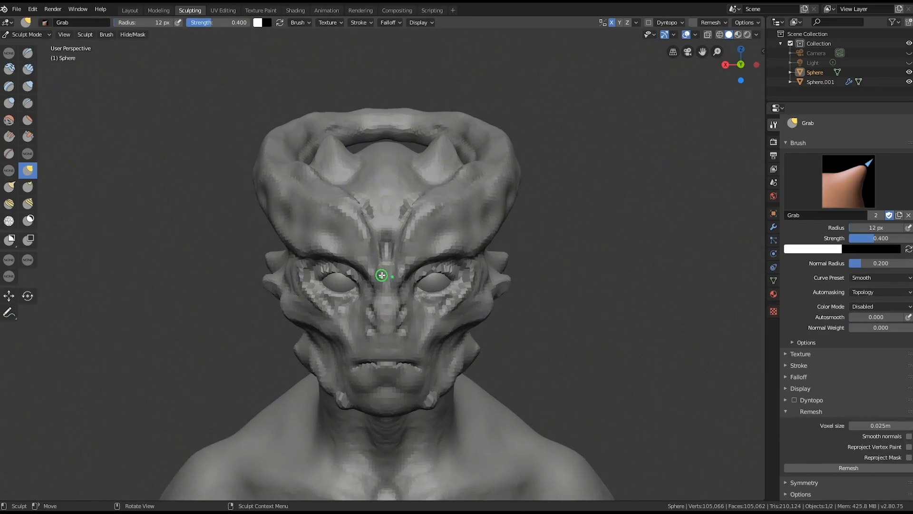
left_click_drag(381, 275, 460, 255)
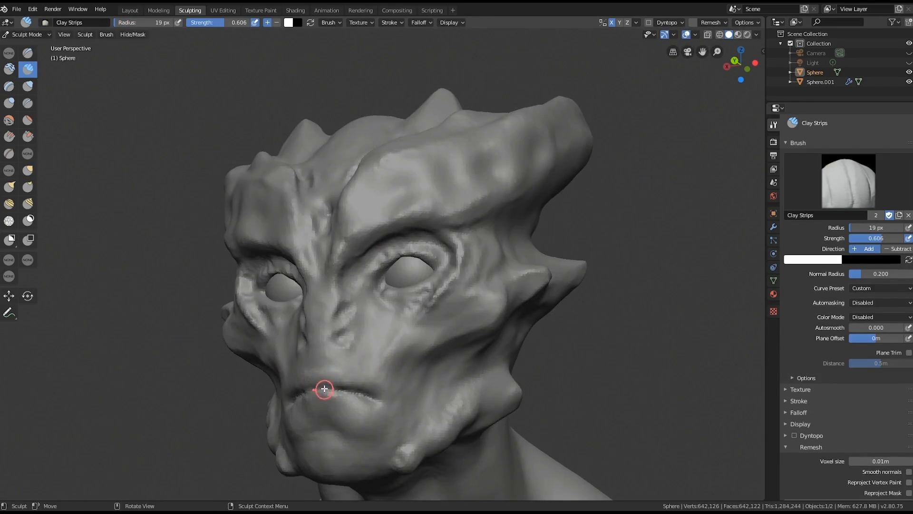
Build up both lips, the jawline near the neck, the cheek beside the mouth and the cheek fin base
left_click_drag(324, 389, 333, 386)
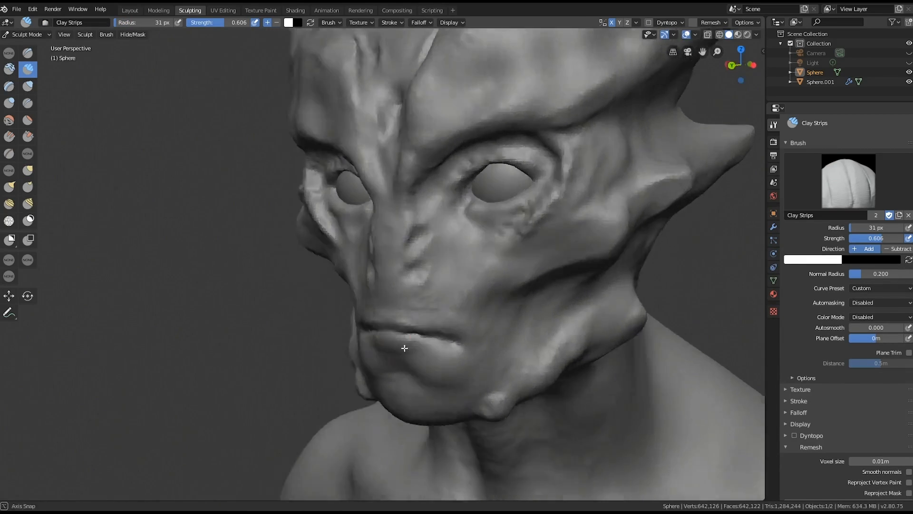
left_click_drag(405, 348, 366, 329)
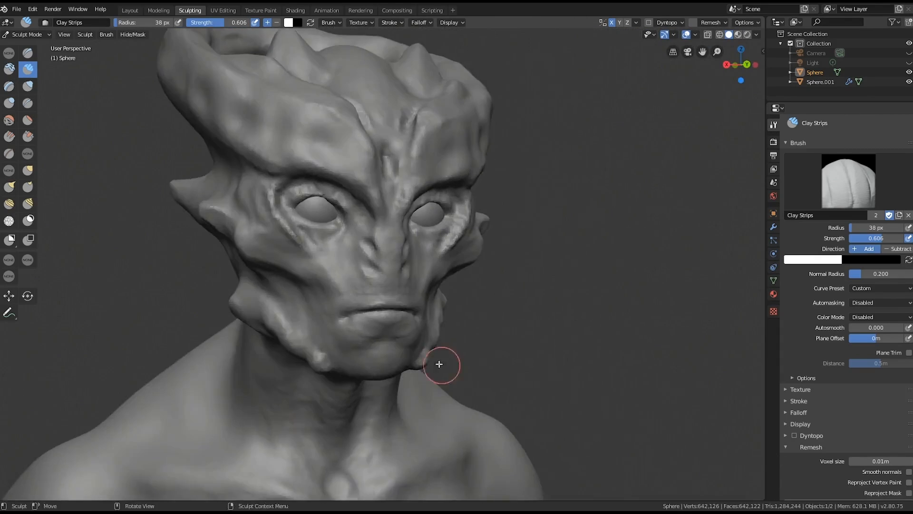
left_click_drag(445, 364, 446, 207)
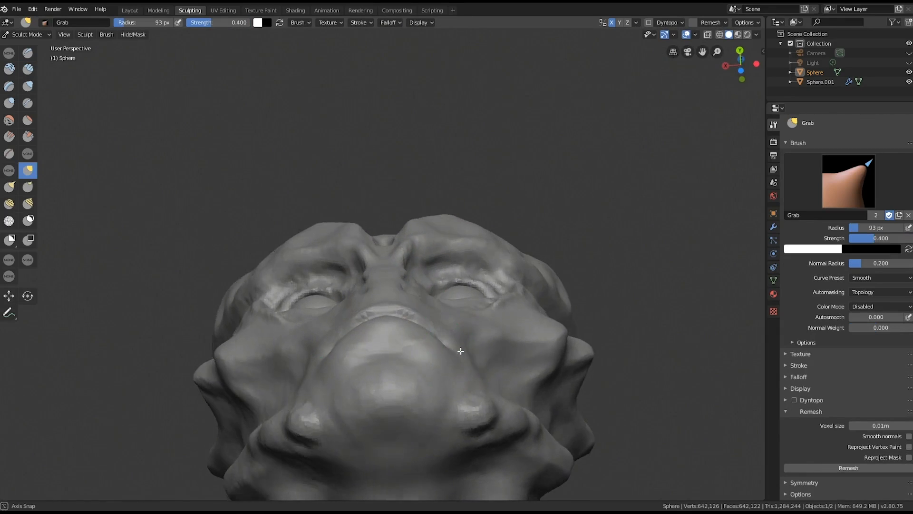
left_click(27, 70)
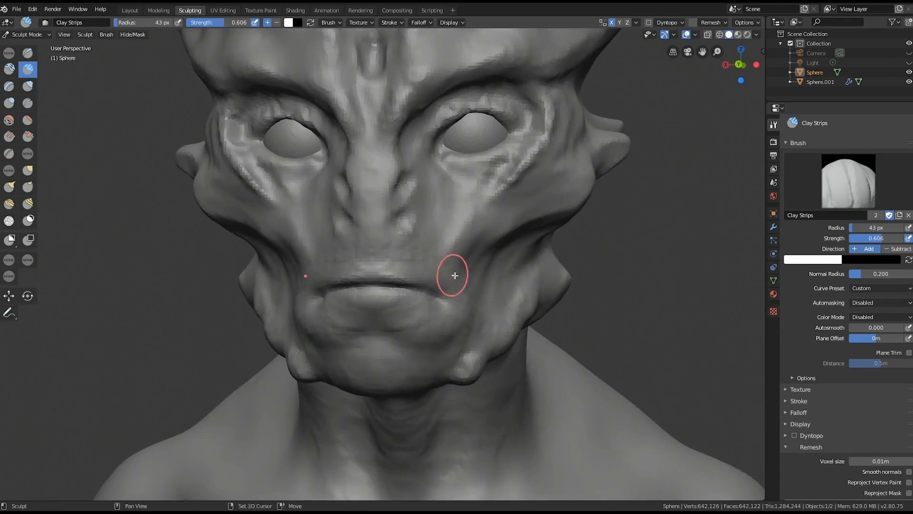
left_click_drag(454, 275, 428, 307)
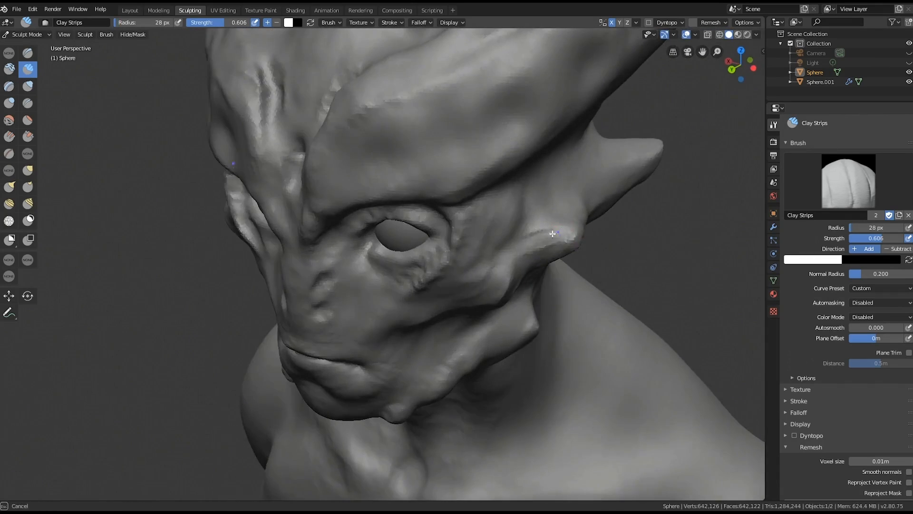
left_click_drag(552, 233, 602, 231)
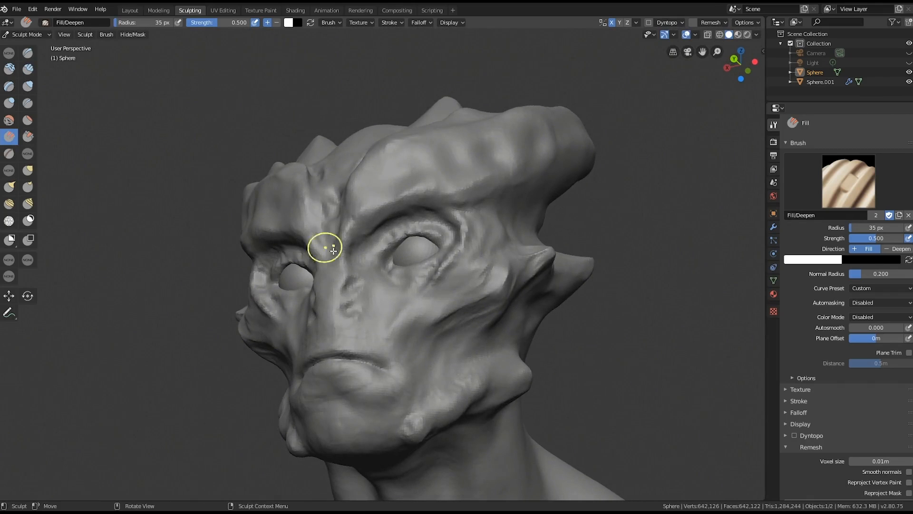
Scrape the underside of the jaw and along the brow ridge with Scrape/Peaks
left_click(27, 137)
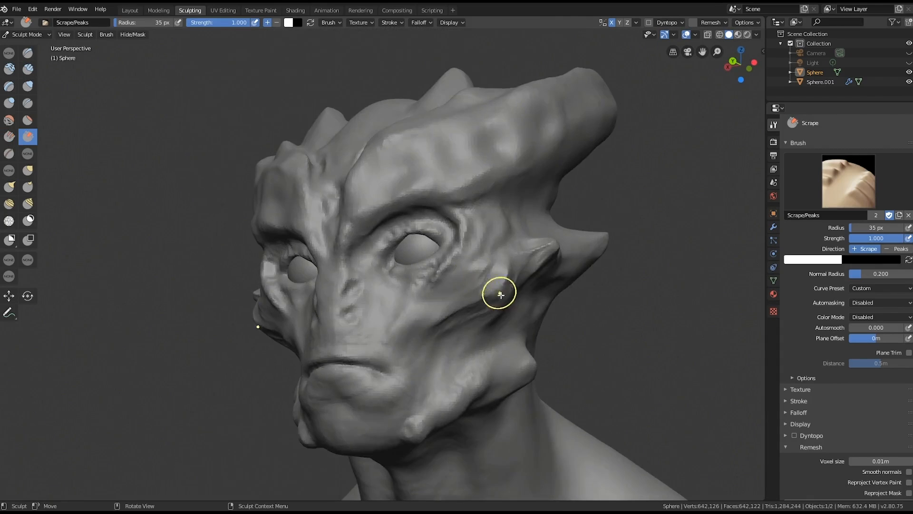
left_click_drag(499, 294, 509, 273)
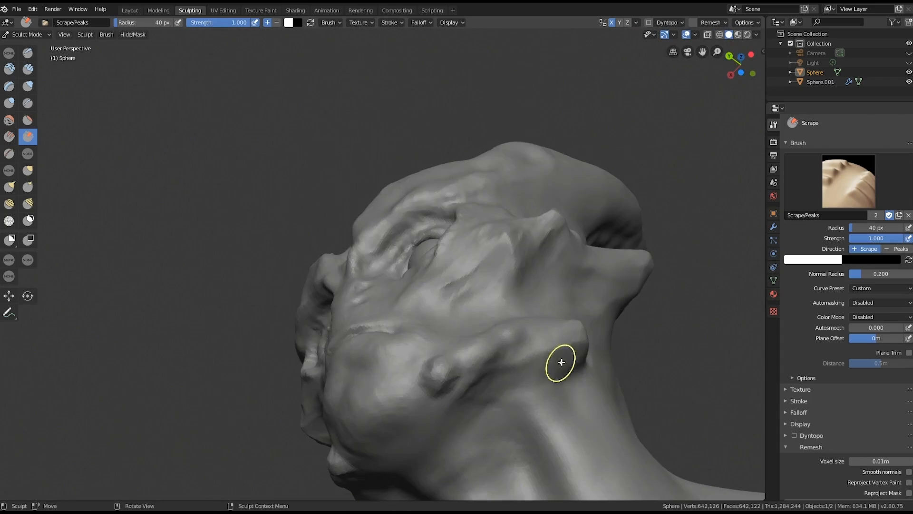
left_click_drag(562, 361, 471, 394)
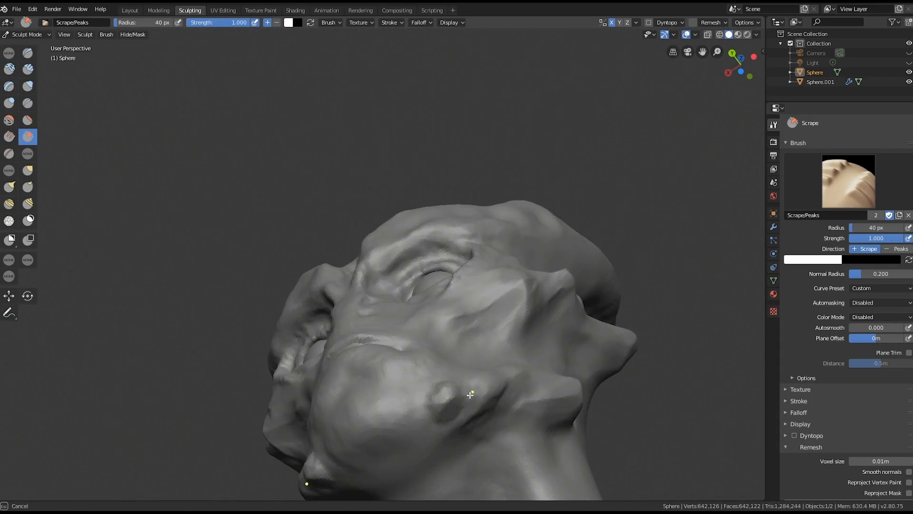
left_click_drag(470, 394, 506, 267)
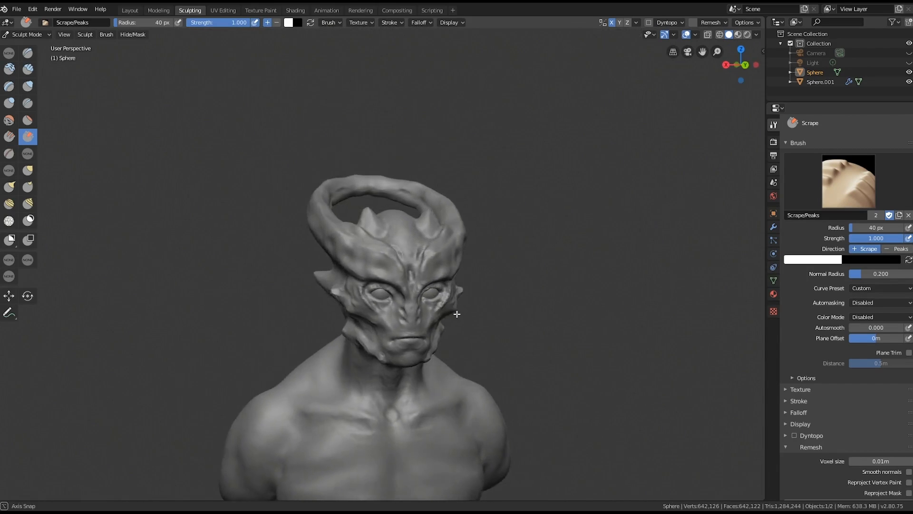
left_click_drag(456, 314, 408, 227)
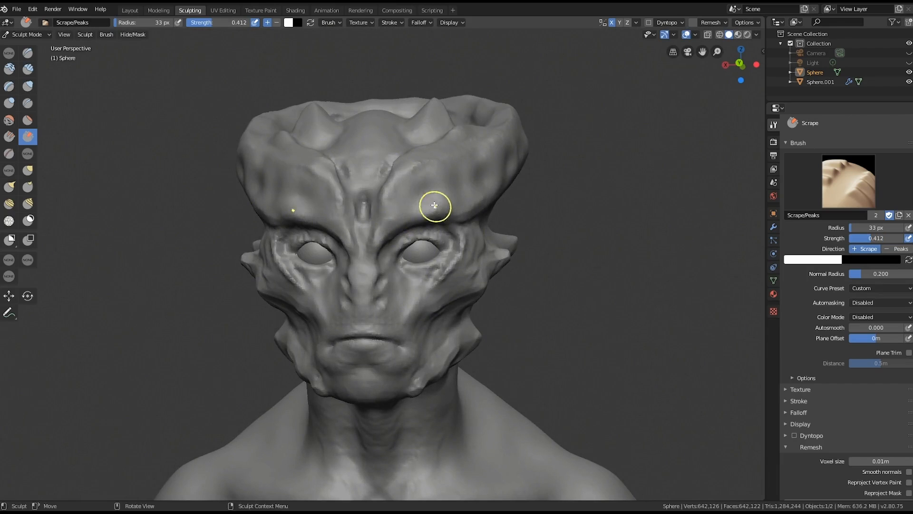
Add Clay Strips ridges around the eye socket and dab clay beside the nose
left_click(27, 71)
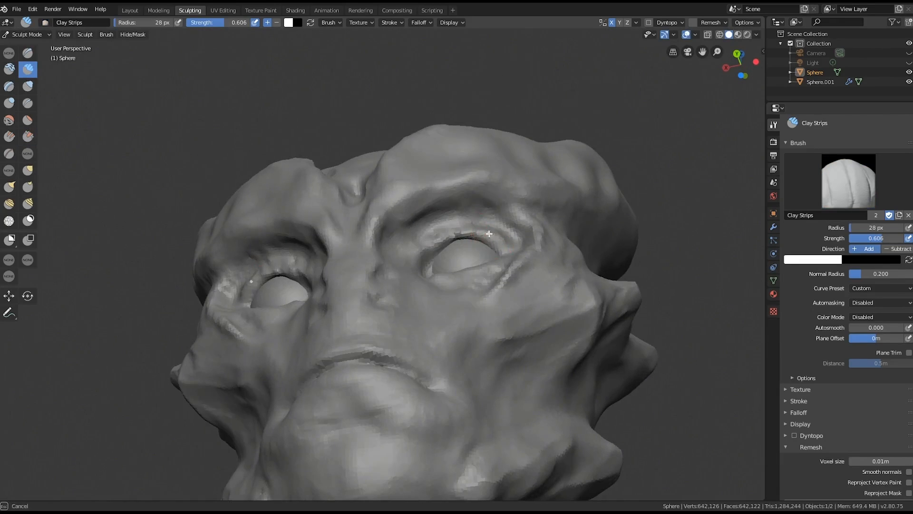
left_click_drag(490, 233, 422, 252)
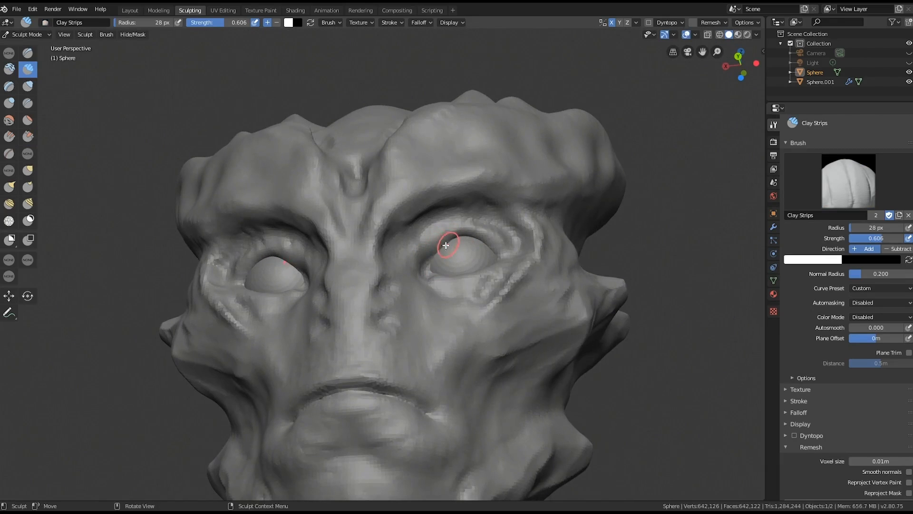
scroll("down", 3)
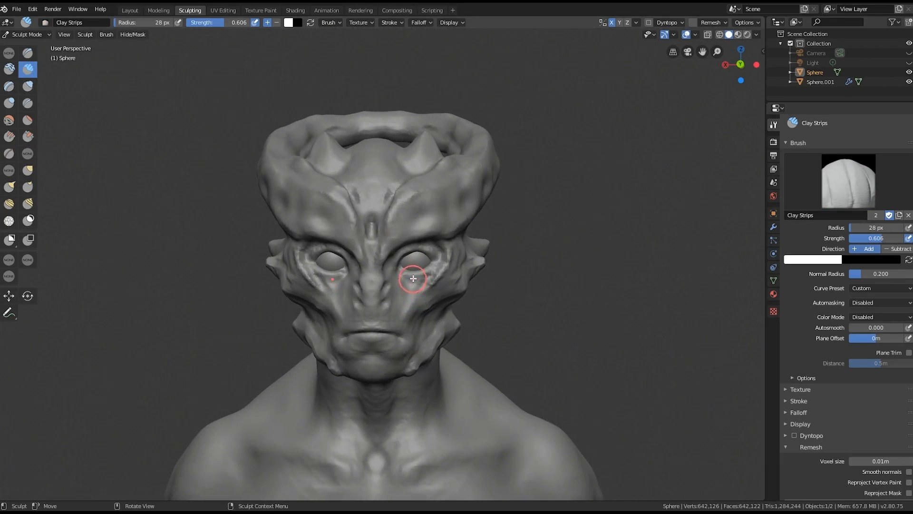
left_click(26, 170)
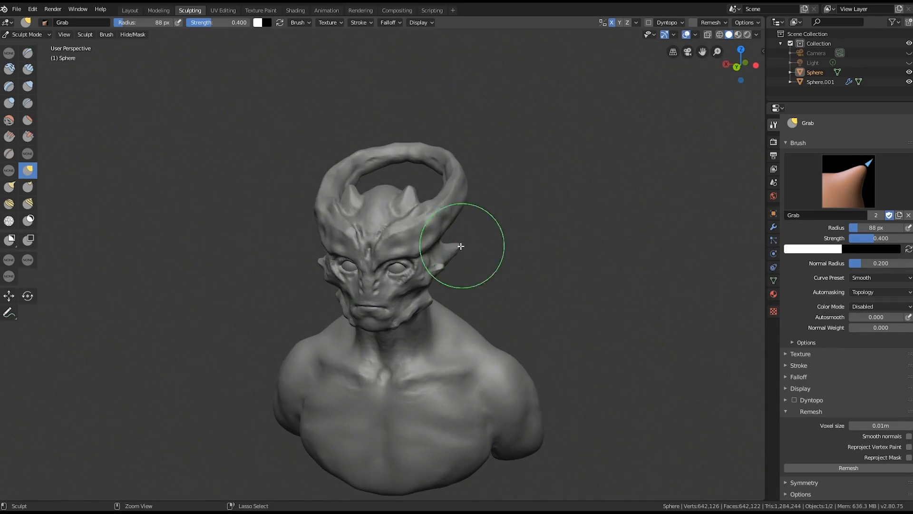
Pull out the side spike, push the muzzle and mouth forward, and reshape the crown's side
left_click_drag(460, 245, 298, 249)
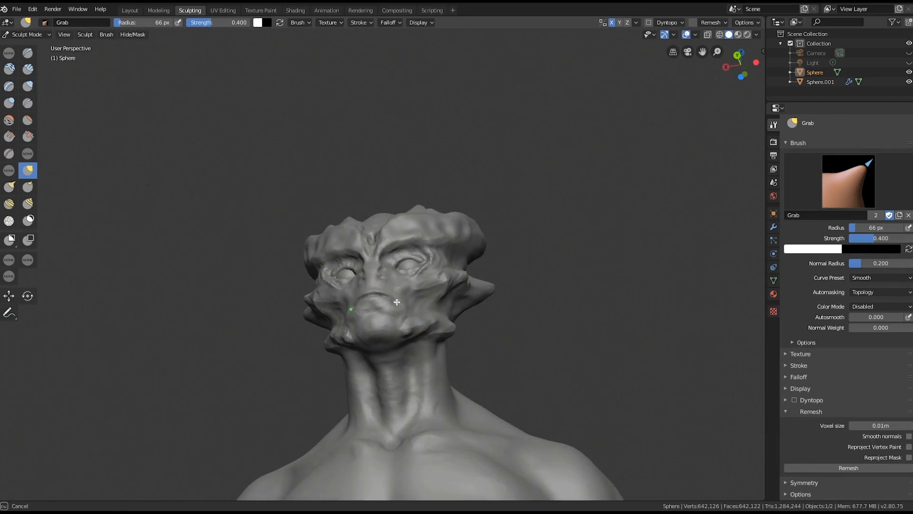
left_click_drag(396, 291, 406, 295)
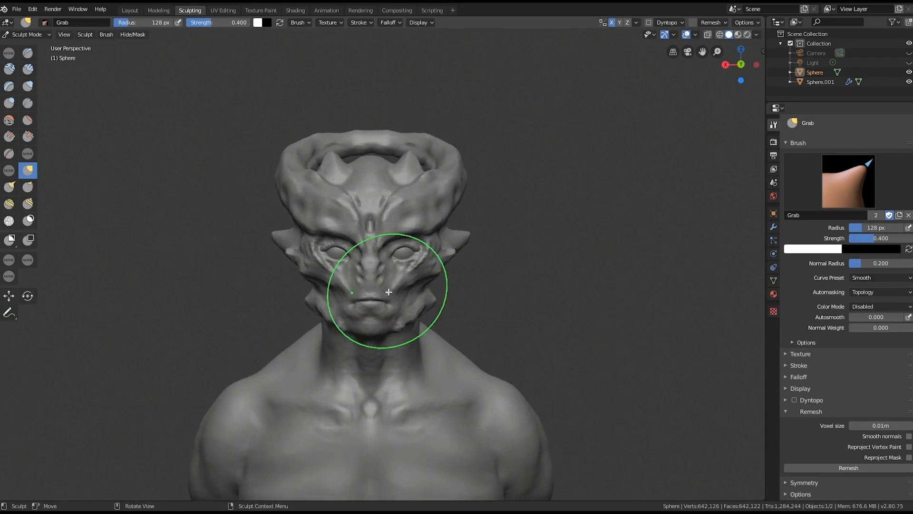
left_click_drag(389, 291, 365, 294)
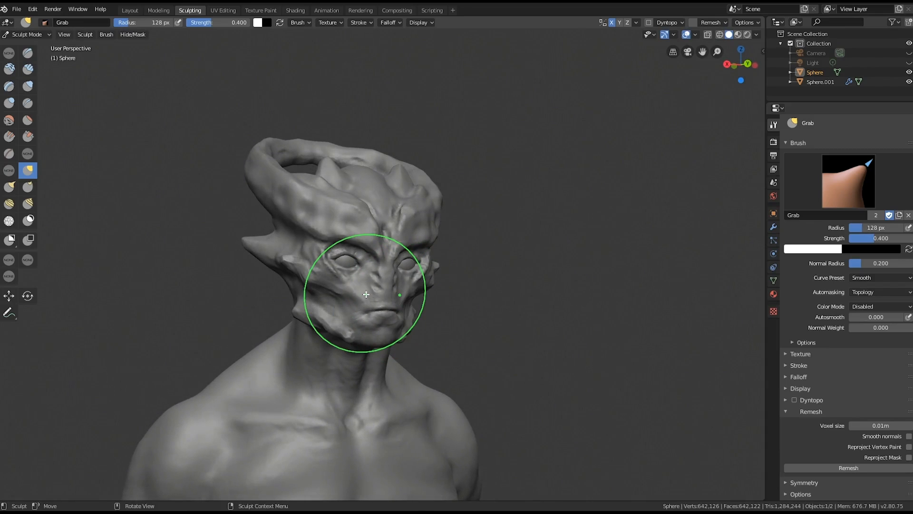
left_click_drag(365, 294, 313, 185)
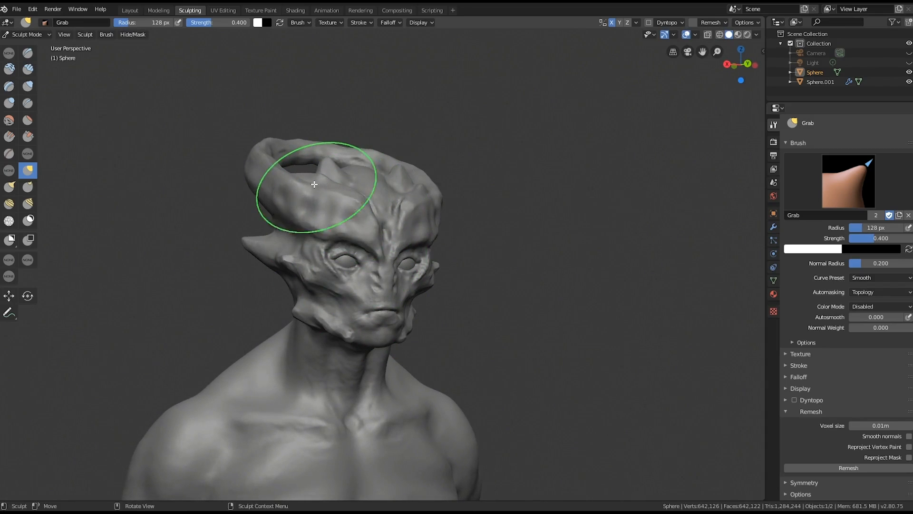
left_click_drag(314, 185, 306, 233)
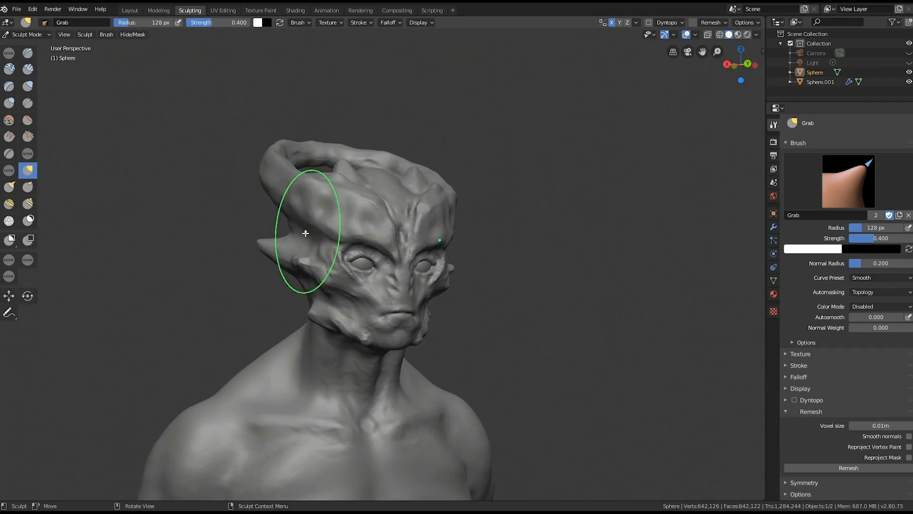
left_click(25, 71)
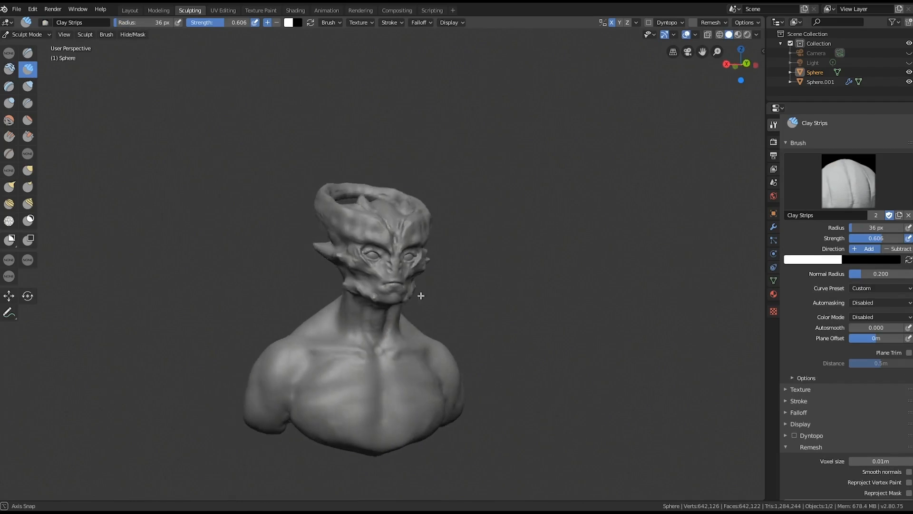
With the Grab brush, widen the neck and shoulder and shape the jaw underside
left_click(28, 171)
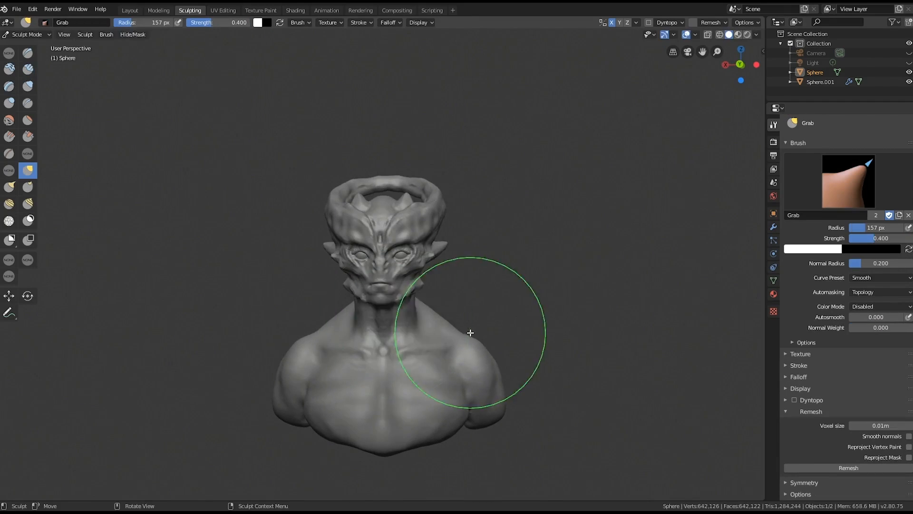
left_click_drag(470, 332, 374, 339)
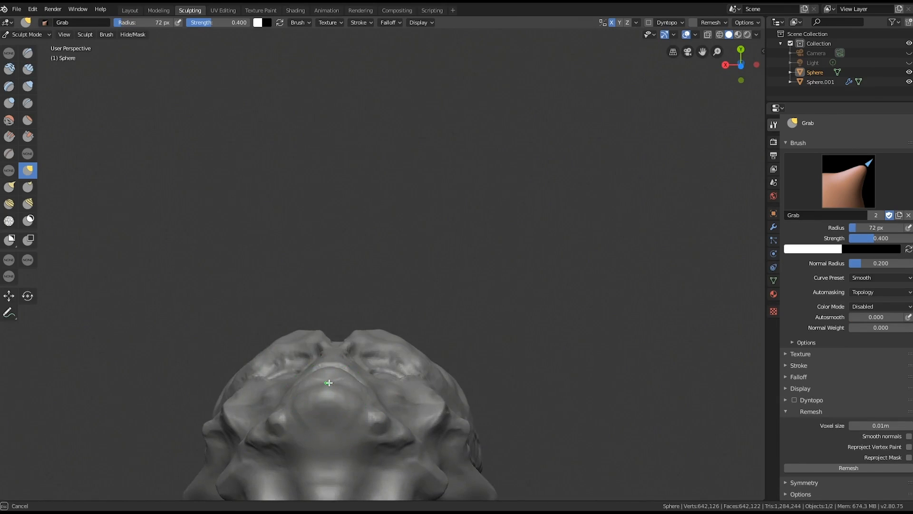
left_click_drag(327, 382, 463, 334)
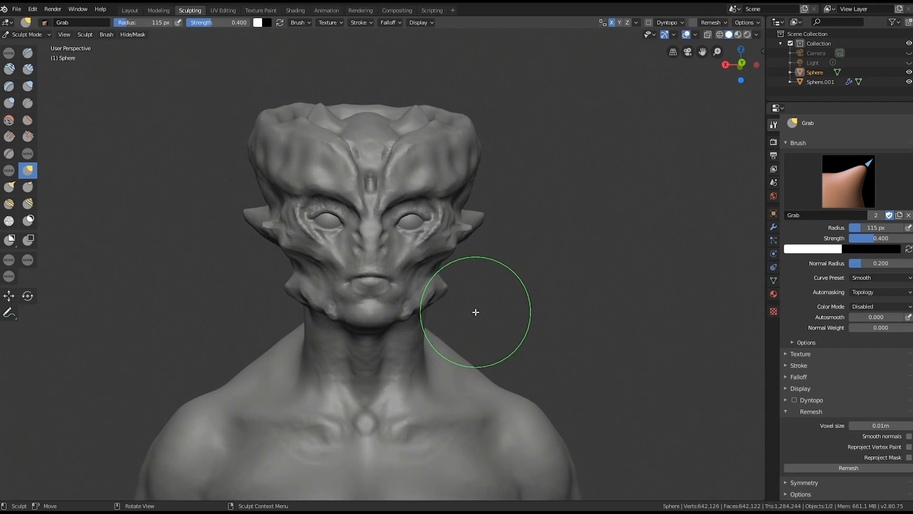
left_click_drag(475, 311, 426, 278)
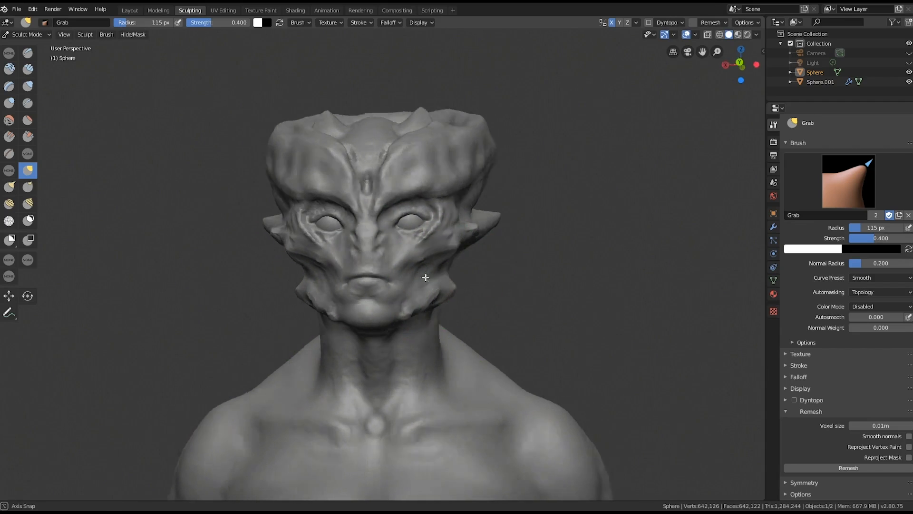
Pull out the nose, cheeks and eye sockets from profile and three-quarter views
left_click_drag(426, 277, 393, 251)
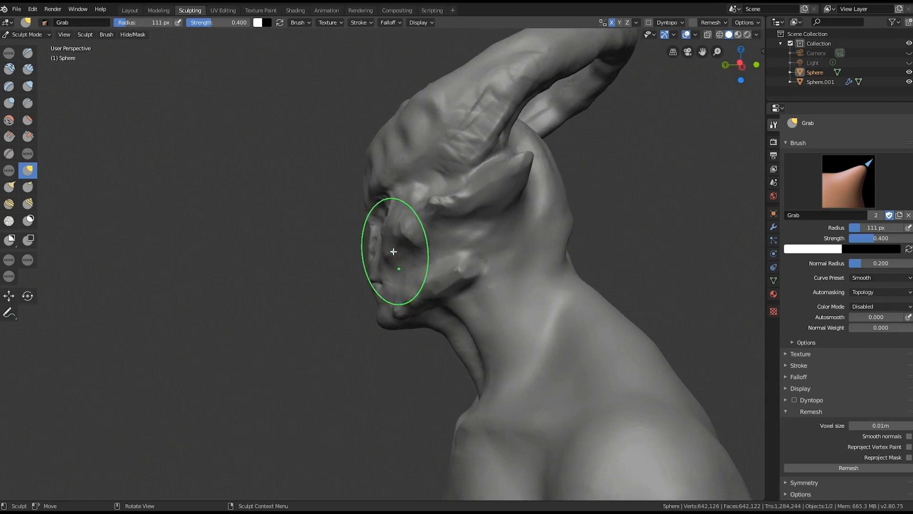
left_click_drag(393, 251, 412, 269)
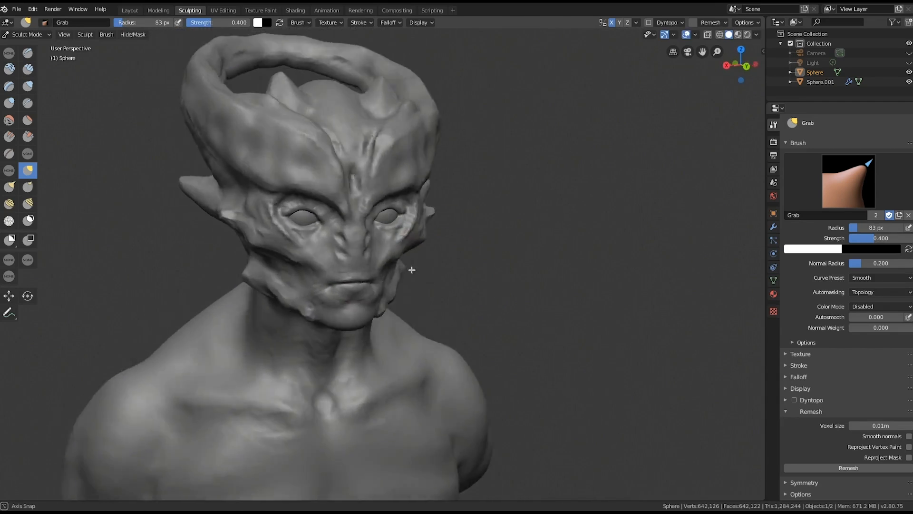
left_click_drag(412, 269, 412, 254)
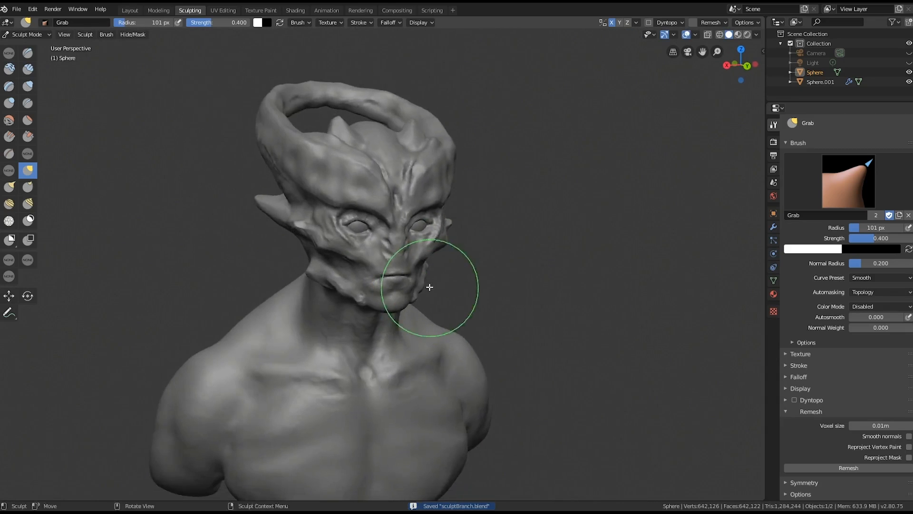
left_click_drag(429, 285, 420, 276)
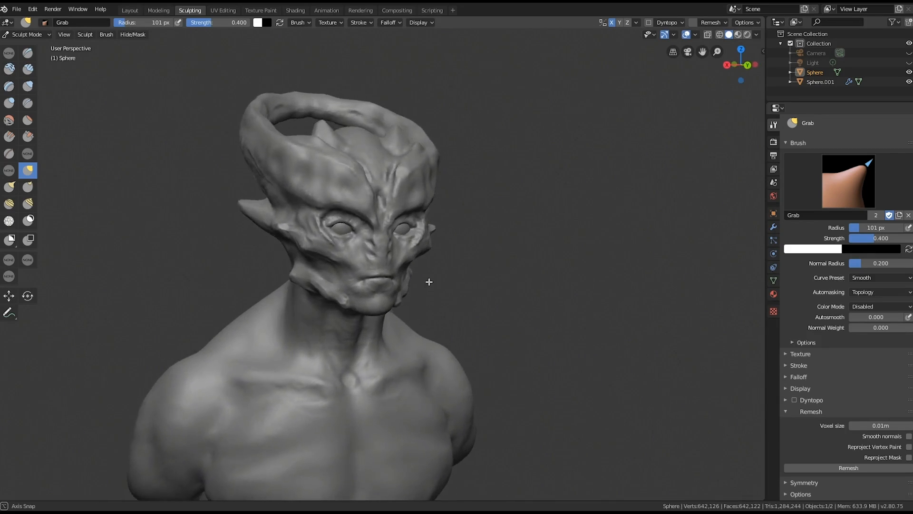
left_click_drag(429, 282, 389, 254)
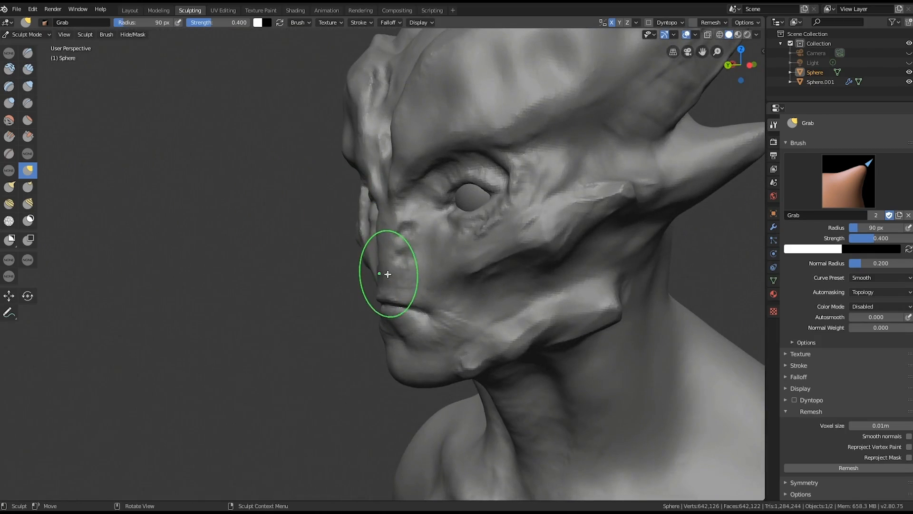
left_click_drag(387, 274, 342, 252)
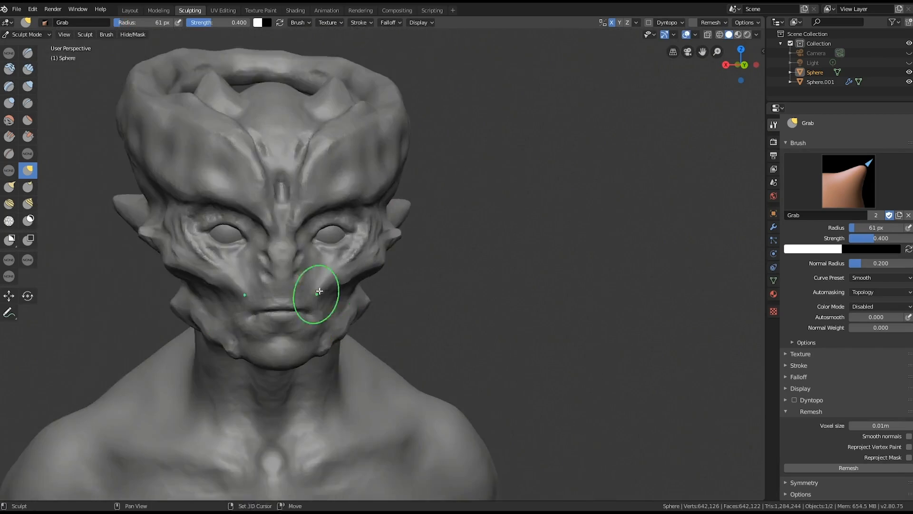
left_click_drag(319, 291, 393, 268)
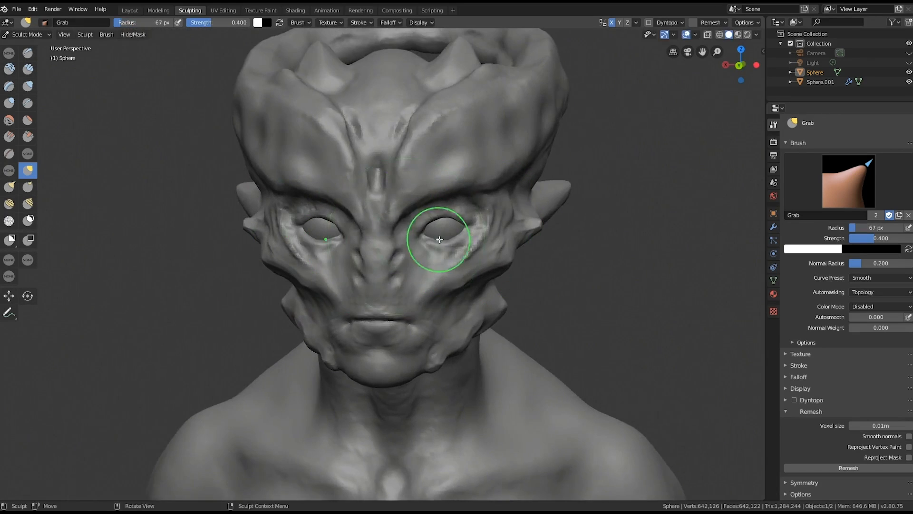
left_click_drag(439, 239, 420, 297)
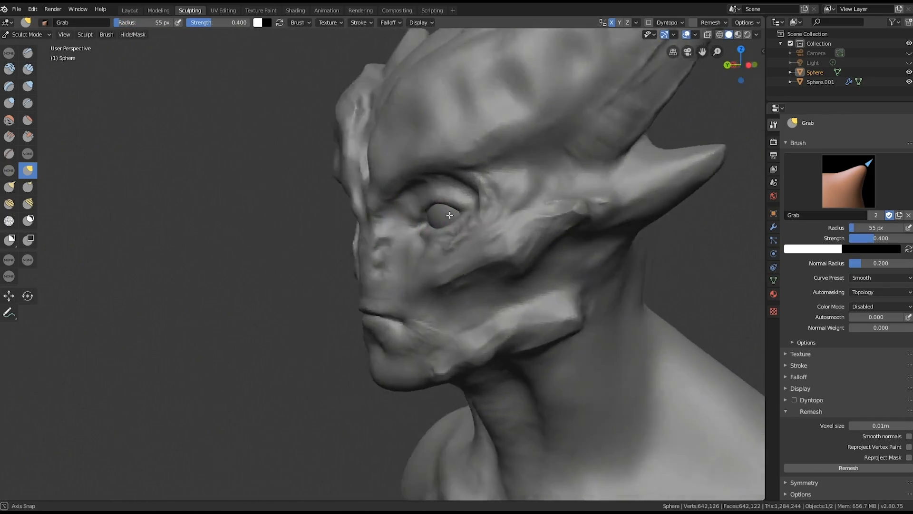
left_click_drag(449, 216, 534, 192)
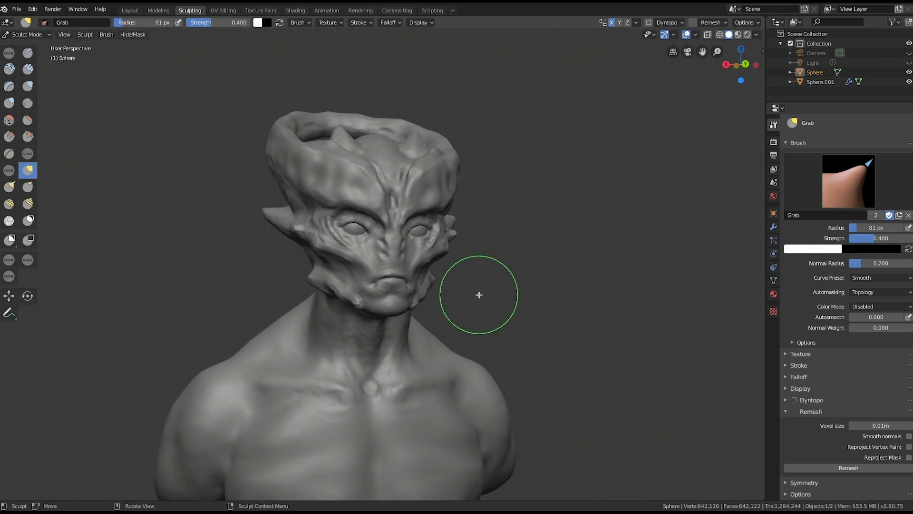
Widen the side of the neck and thicken its base, viewed from below
left_click_drag(479, 294, 475, 286)
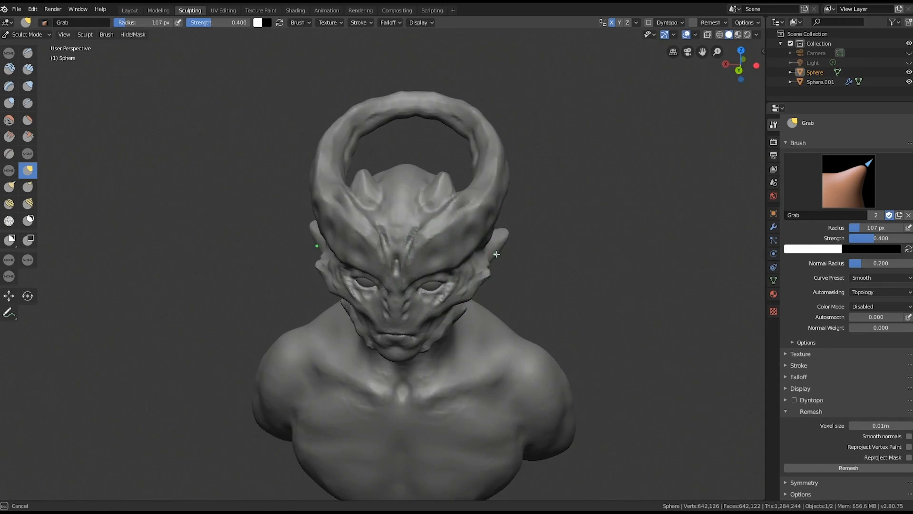
left_click_drag(495, 256, 460, 262)
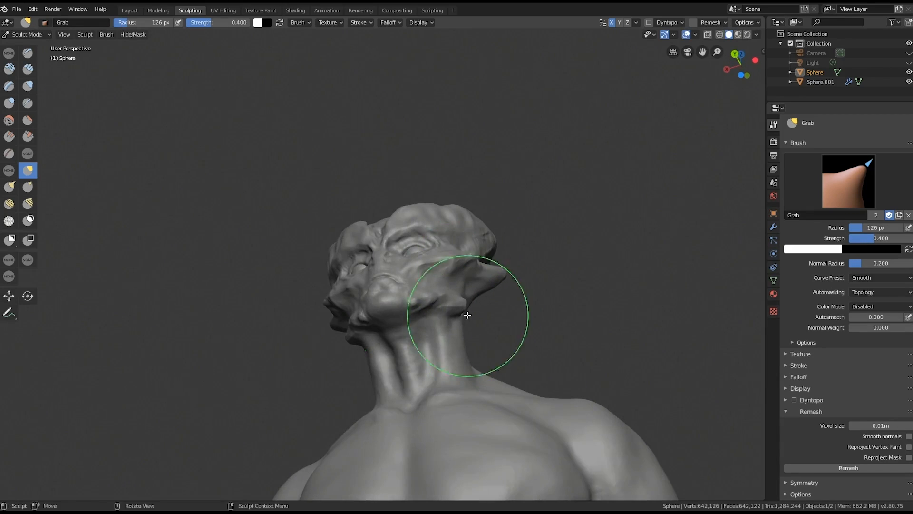
left_click_drag(466, 314, 413, 382)
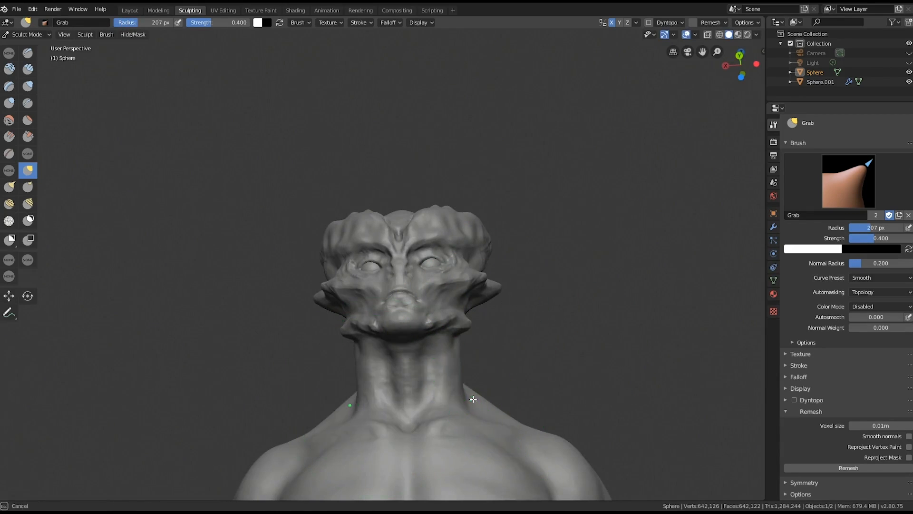
left_click_drag(472, 400, 482, 365)
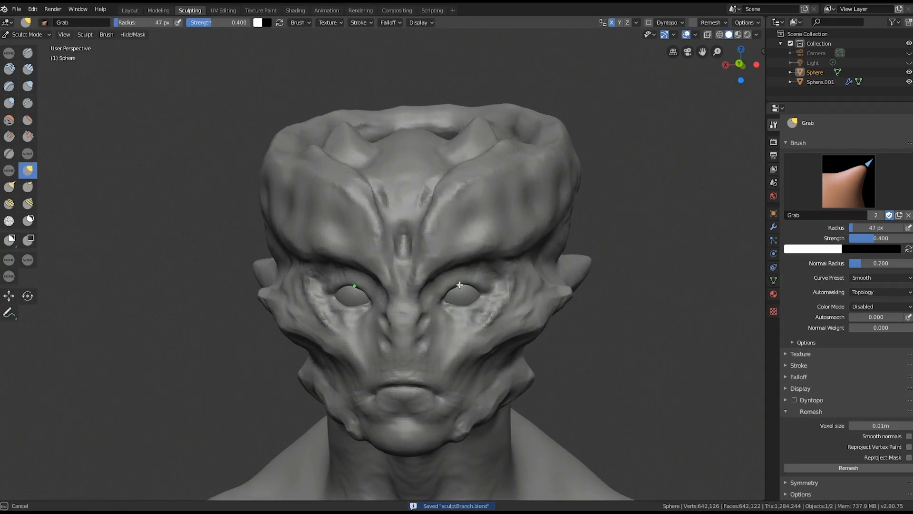
left_click(28, 71)
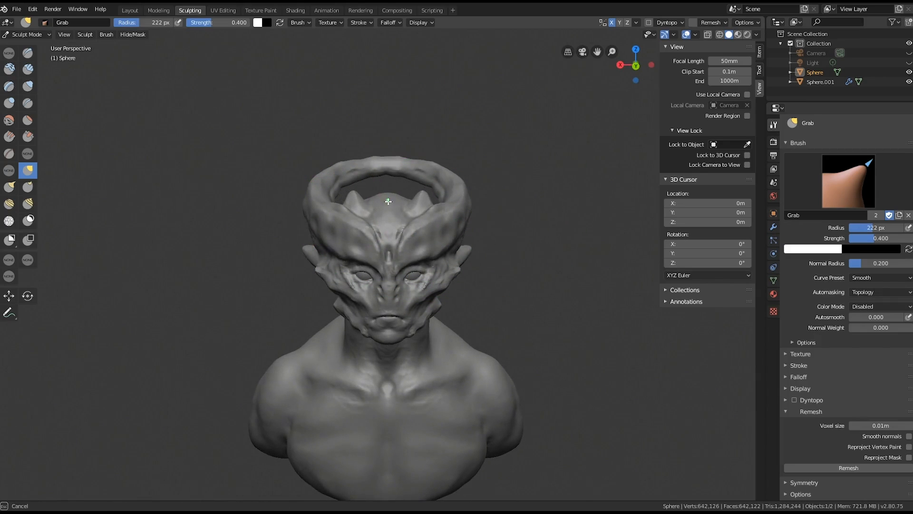
Stroke clay strips around the eye socket
left_click_drag(388, 201, 402, 216)
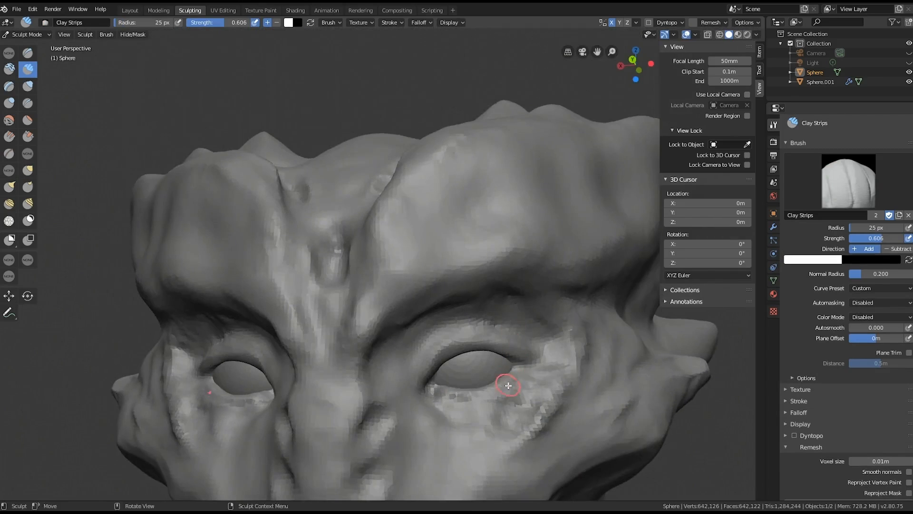
Add clay dabs beside the jaw, below the lower lip and on the lip
left_click_drag(508, 385, 511, 402)
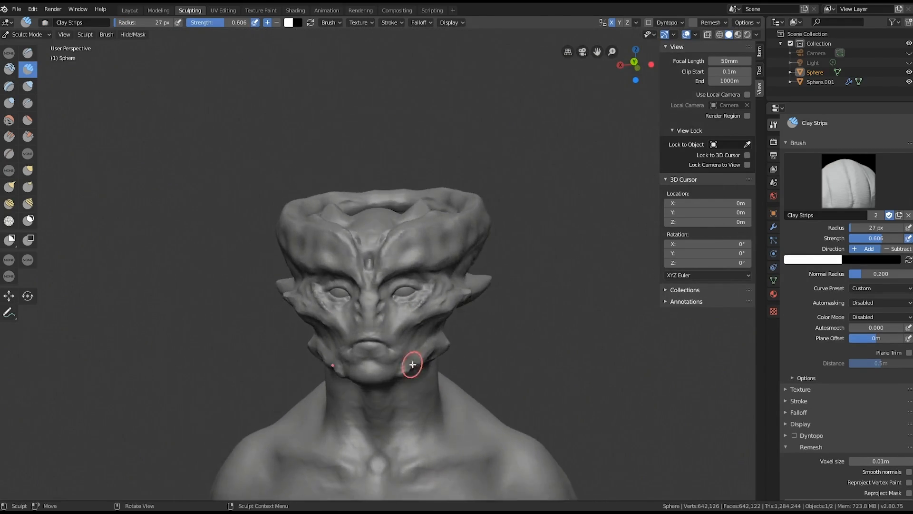
left_click(28, 170)
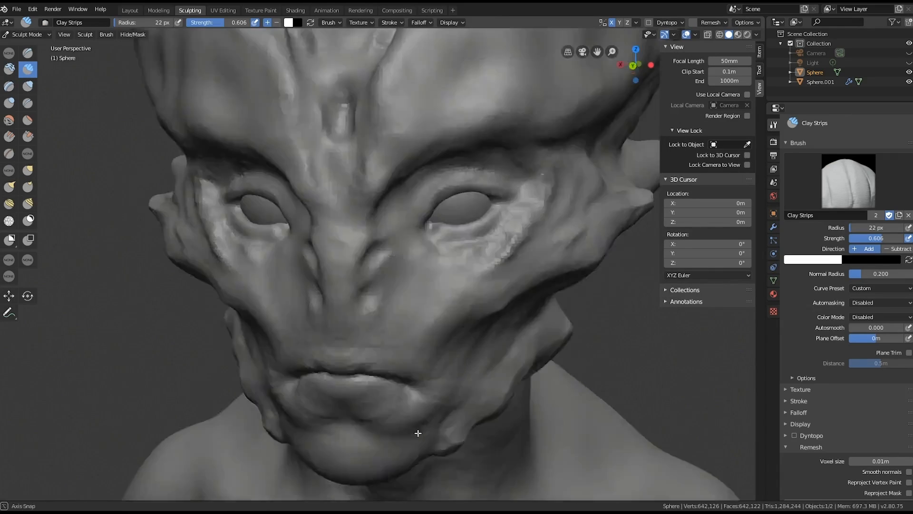
left_click_drag(417, 433, 339, 402)
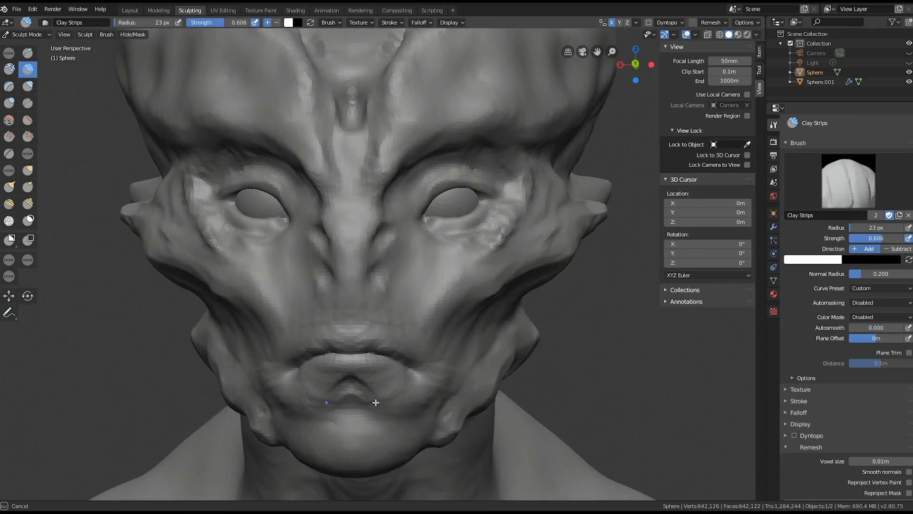
left_click(27, 170)
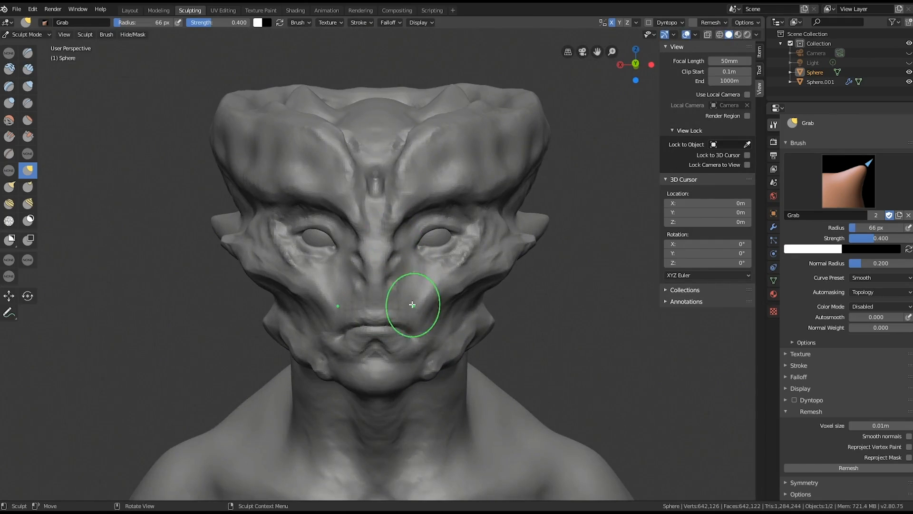
Pull the crown ring outward with Grab and adjust its tilt
left_click(28, 69)
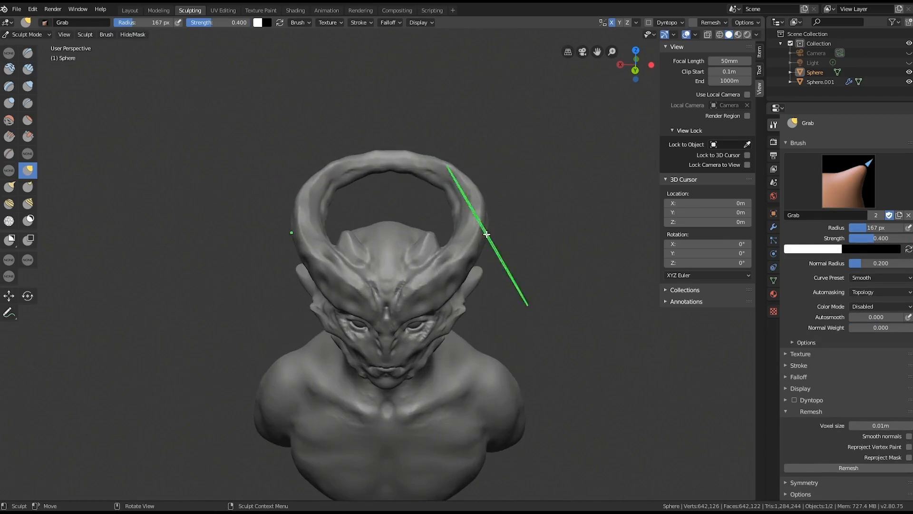
left_click_drag(486, 234, 459, 228)
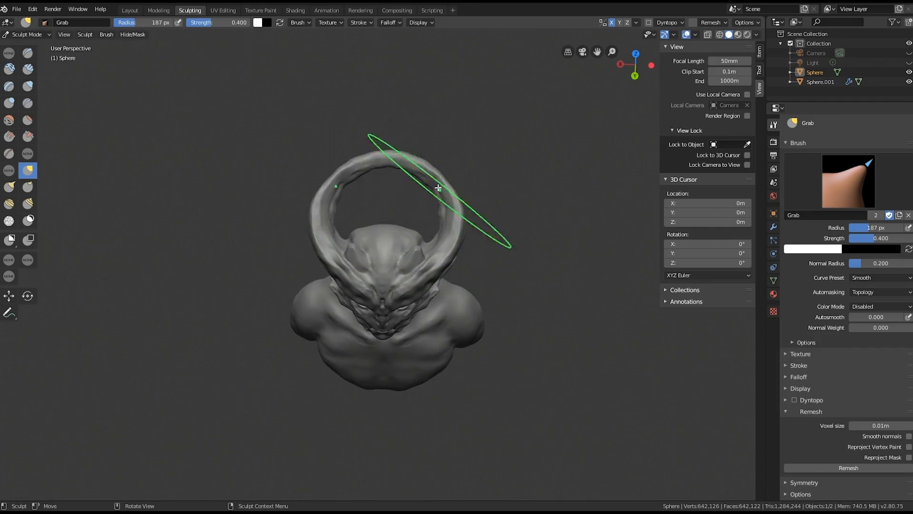
left_click_drag(437, 188, 481, 191)
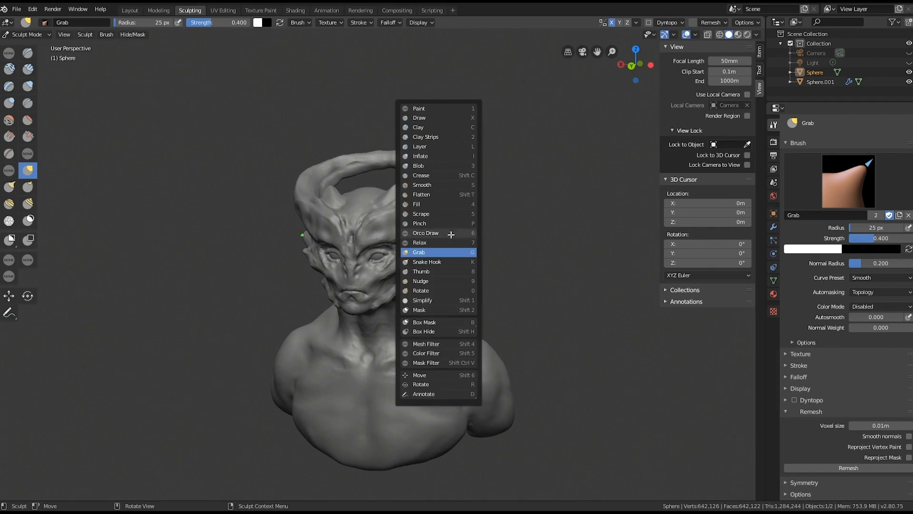
left_click(421, 214)
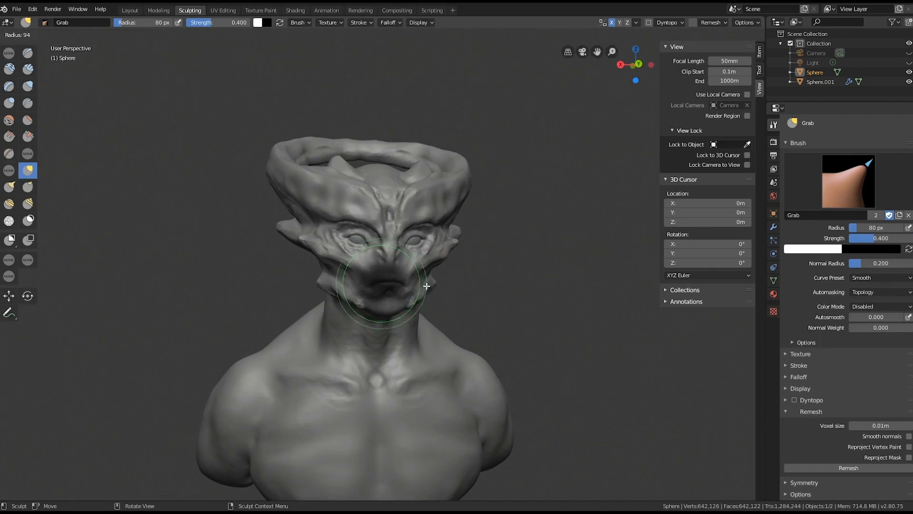
Reshape the nose and mouth area, the cheek beneath the eye and the face side
left_click_drag(378, 285, 431, 285)
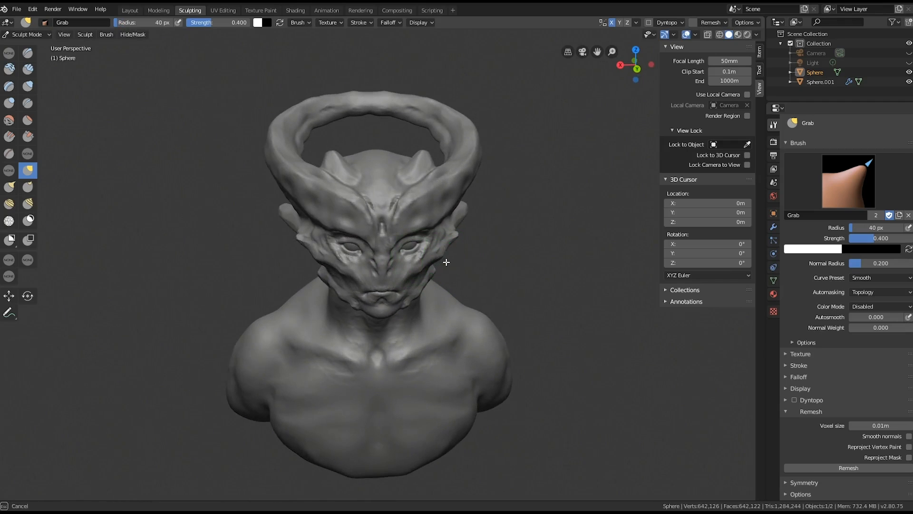
left_click_drag(446, 263, 448, 255)
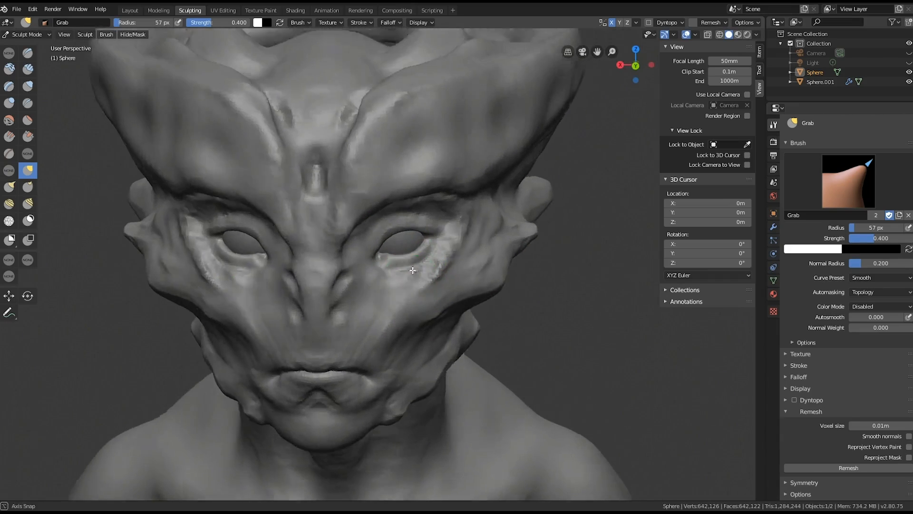
left_click_drag(412, 270, 438, 244)
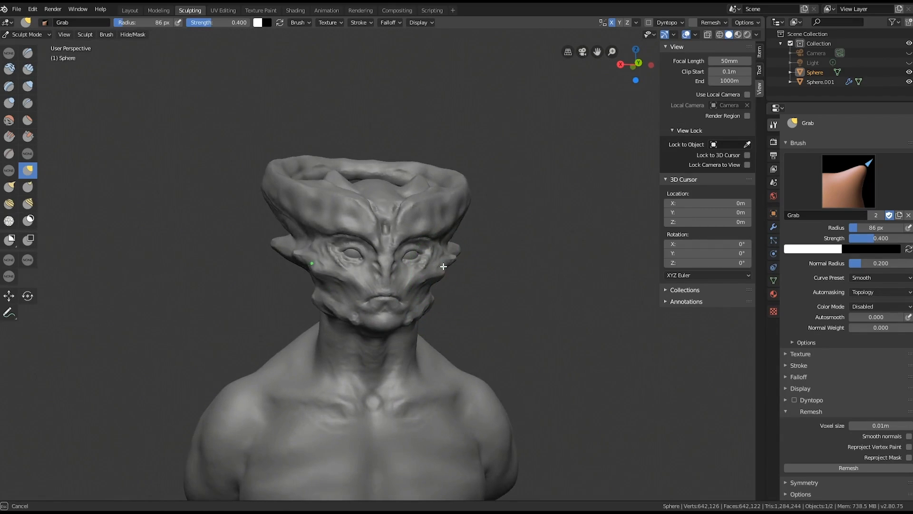
left_click_drag(443, 267, 423, 303)
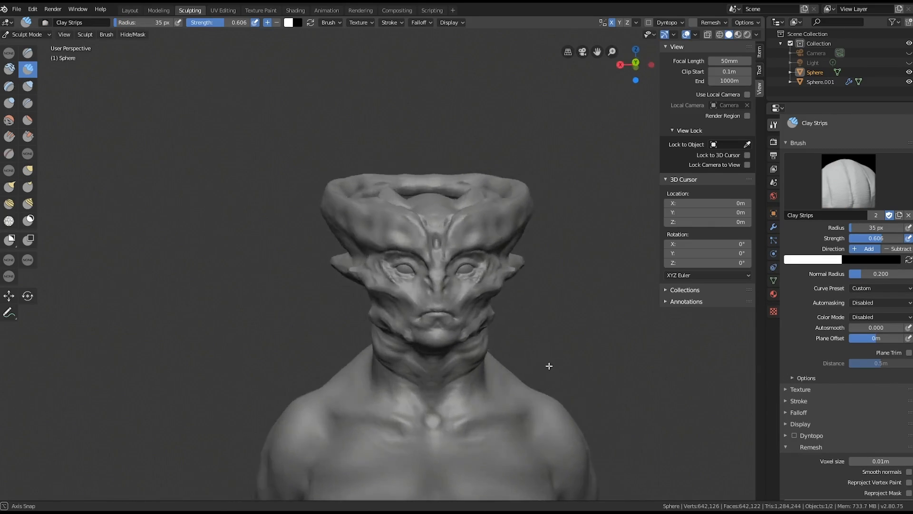
Add clay folds along the neck and below the jaw, then onto the brow
left_click_drag(548, 366, 480, 367)
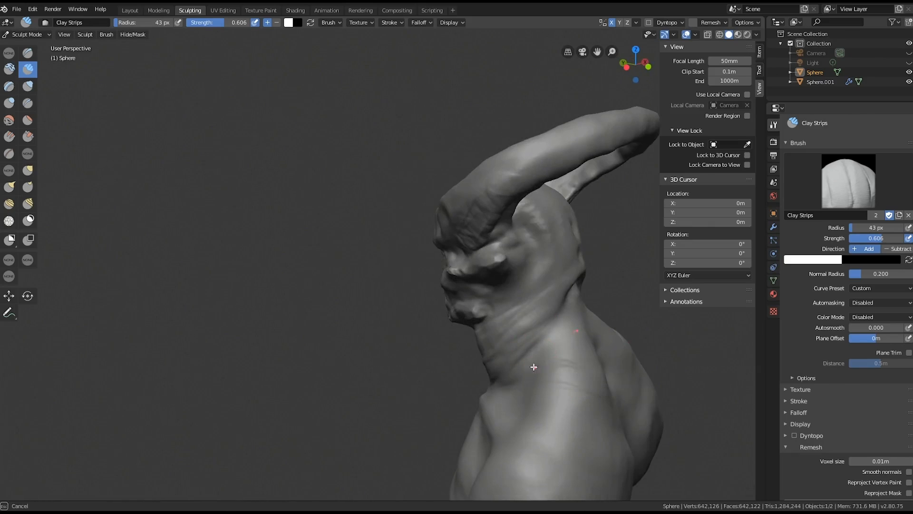
left_click_drag(533, 366, 581, 422)
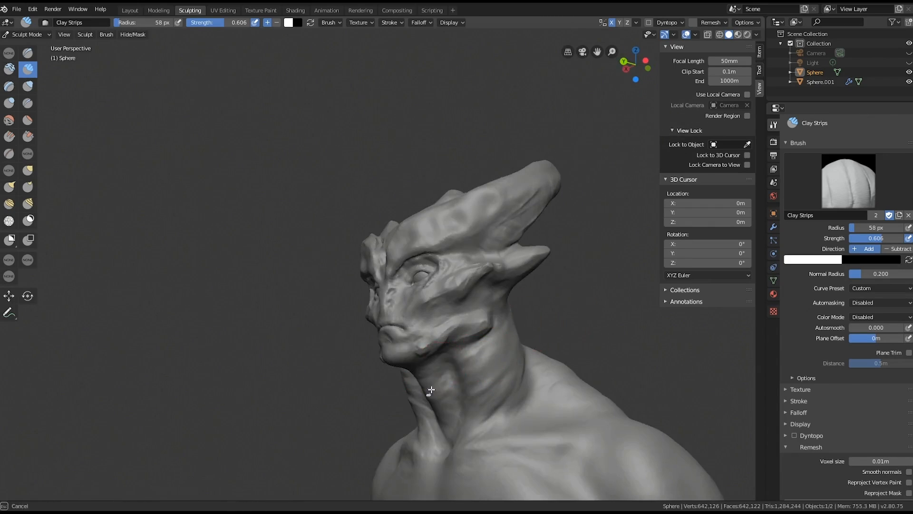
left_click_drag(431, 389, 291, 360)
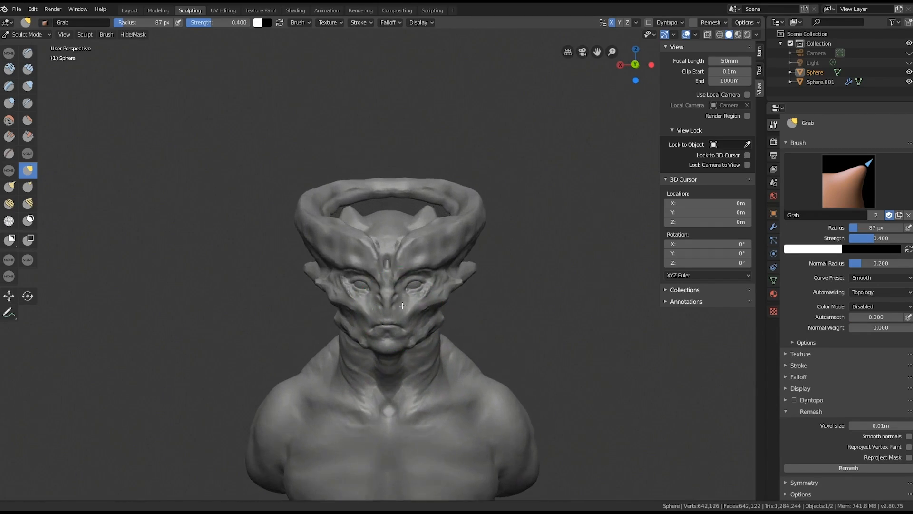
left_click(26, 71)
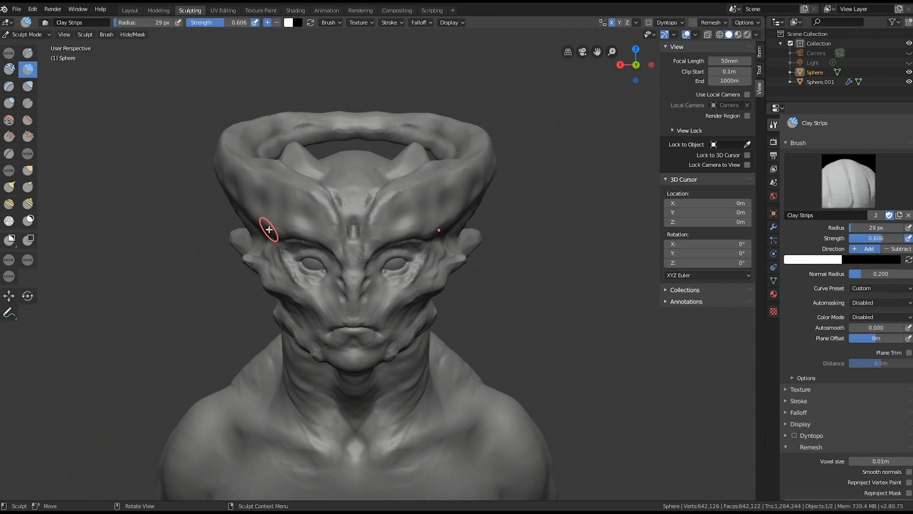
left_click(28, 170)
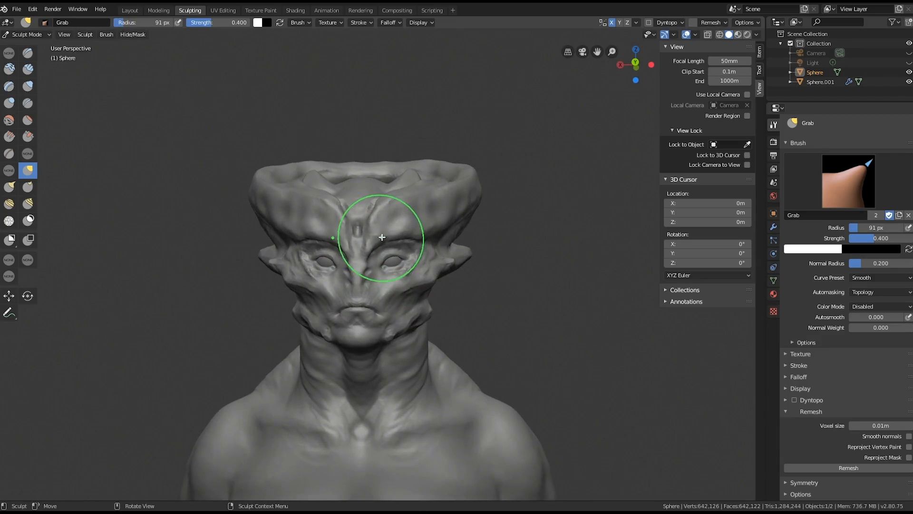
Pull the brow and eyelids into shape, then select the eyeball Sphere.001
left_click_drag(382, 236, 420, 231)
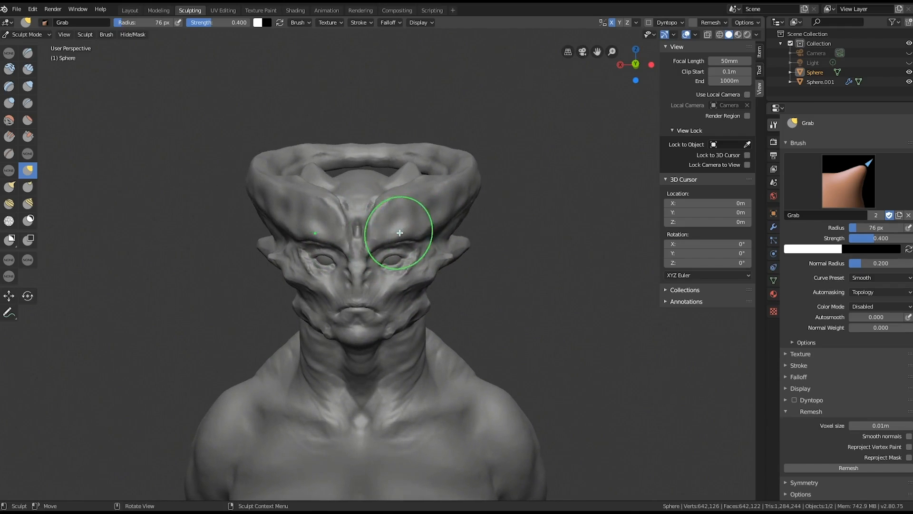
left_click_drag(400, 233, 434, 231)
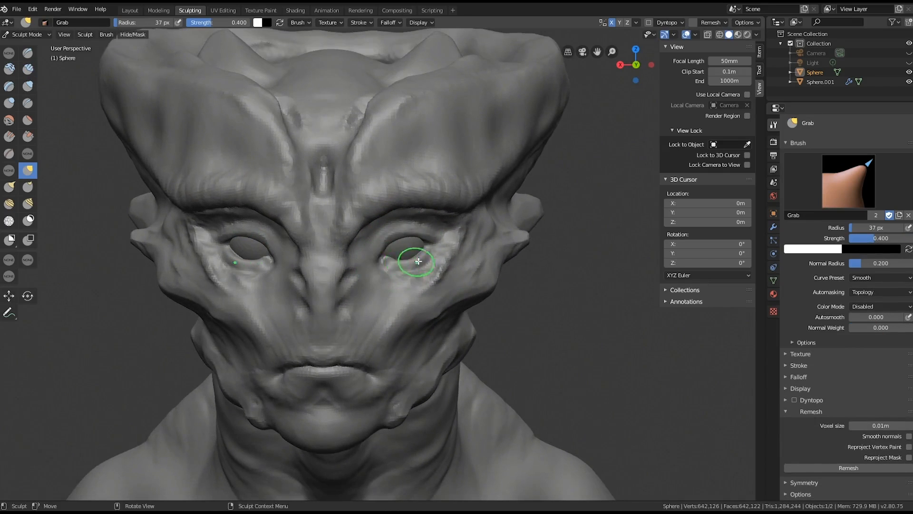
left_click_drag(417, 261, 417, 240)
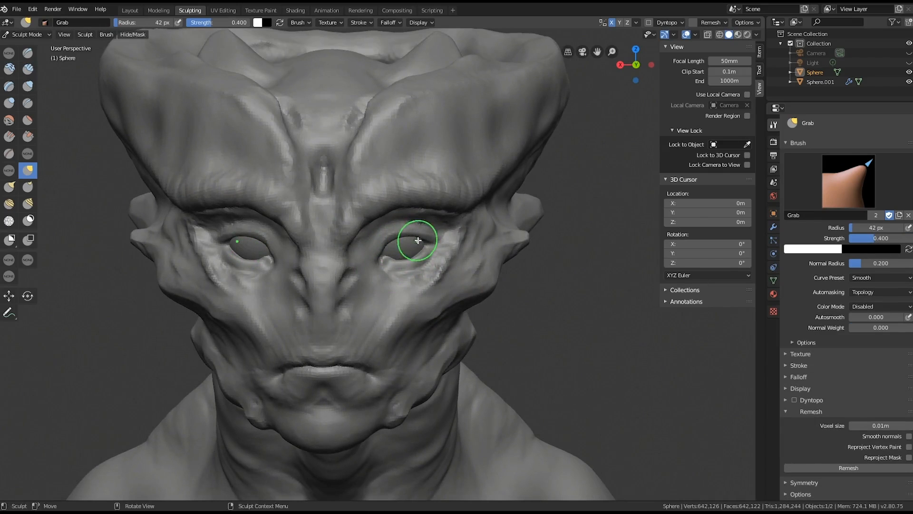
scroll("down", 3)
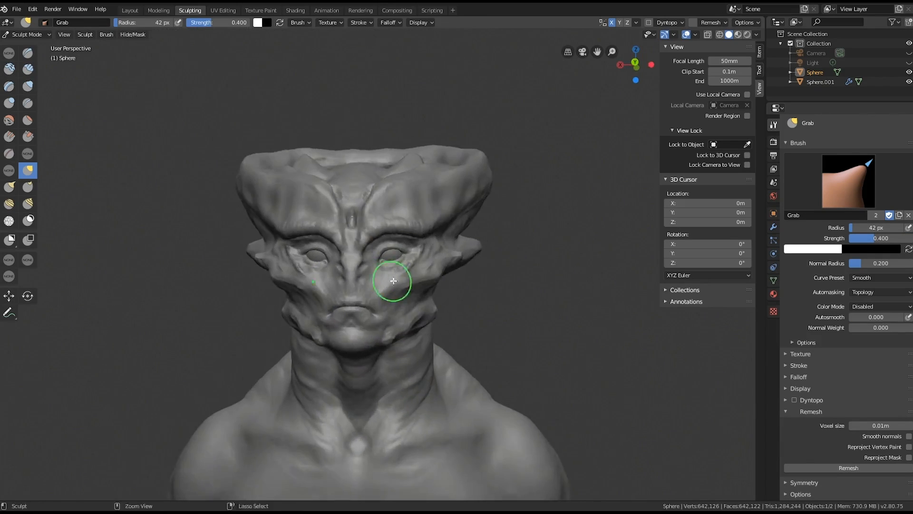
left_click(26, 34)
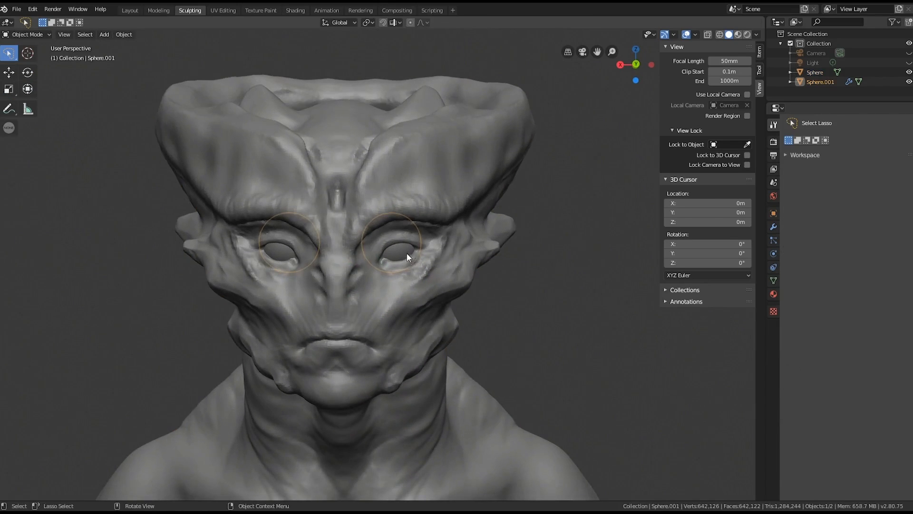